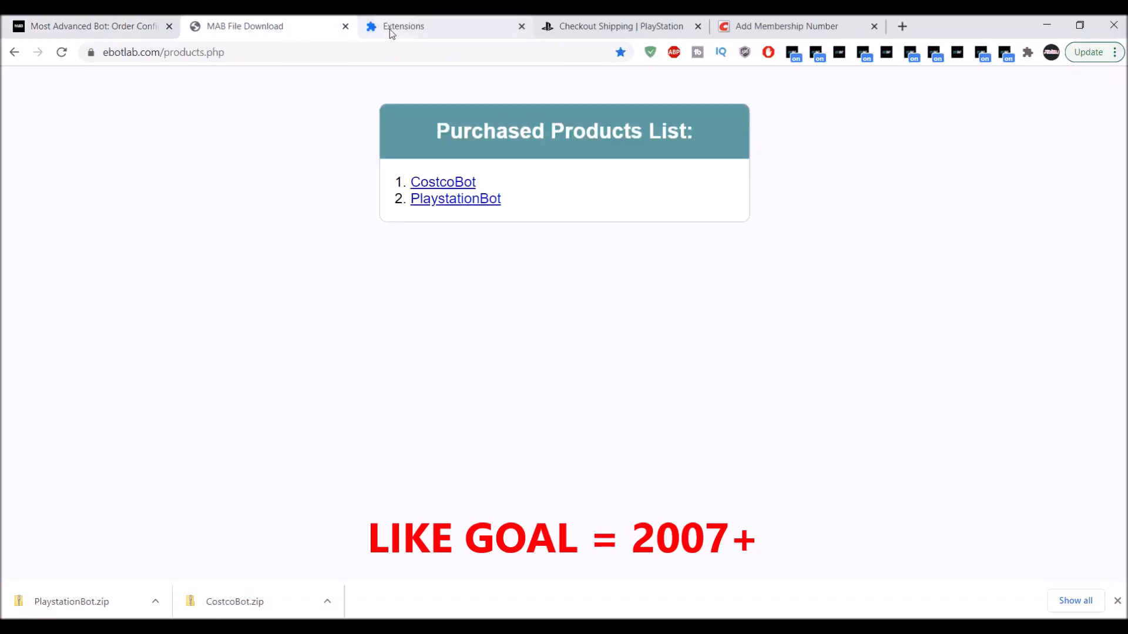
# Review the installed extensions list and remove the old Costco Bot extension.
pyautogui.click(403, 26)
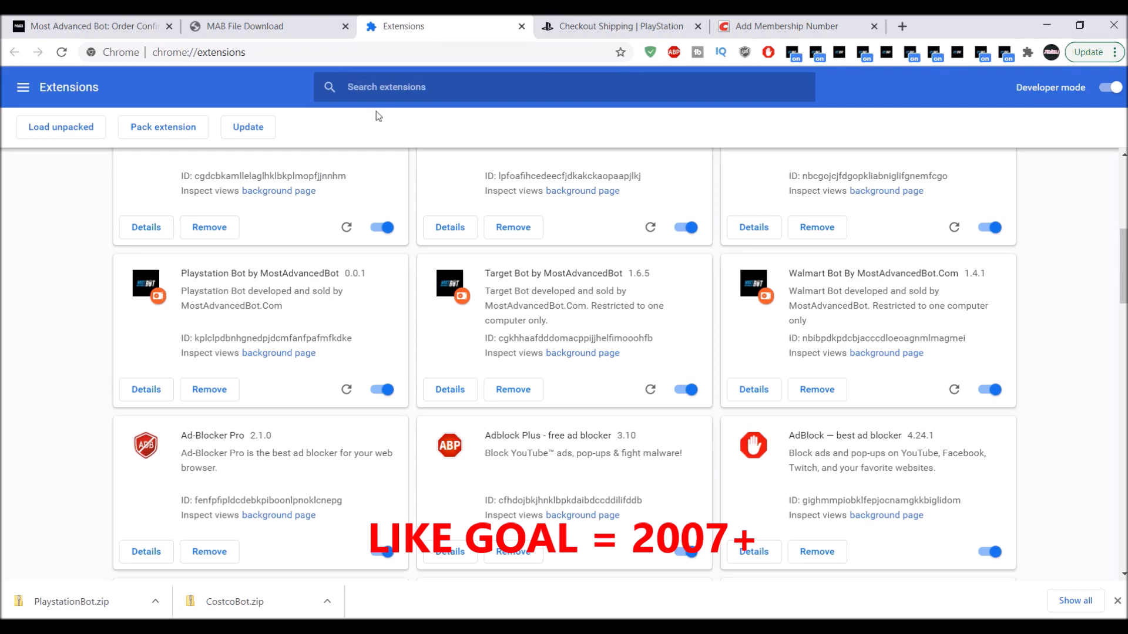
pyautogui.moveTo(708, 300)
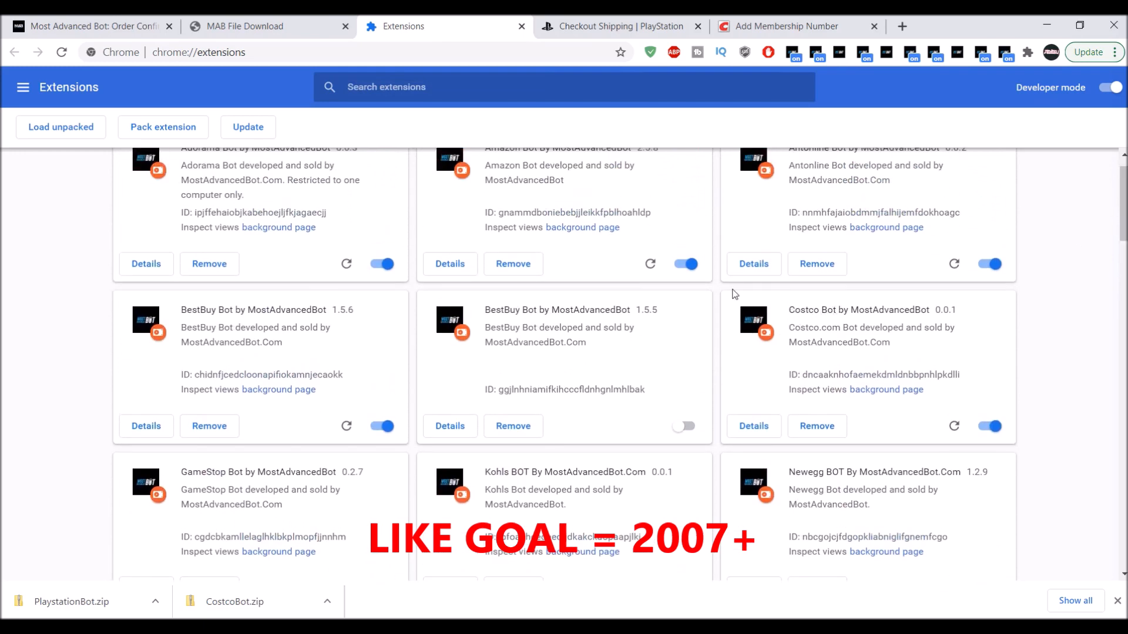
pyautogui.click(620, 25)
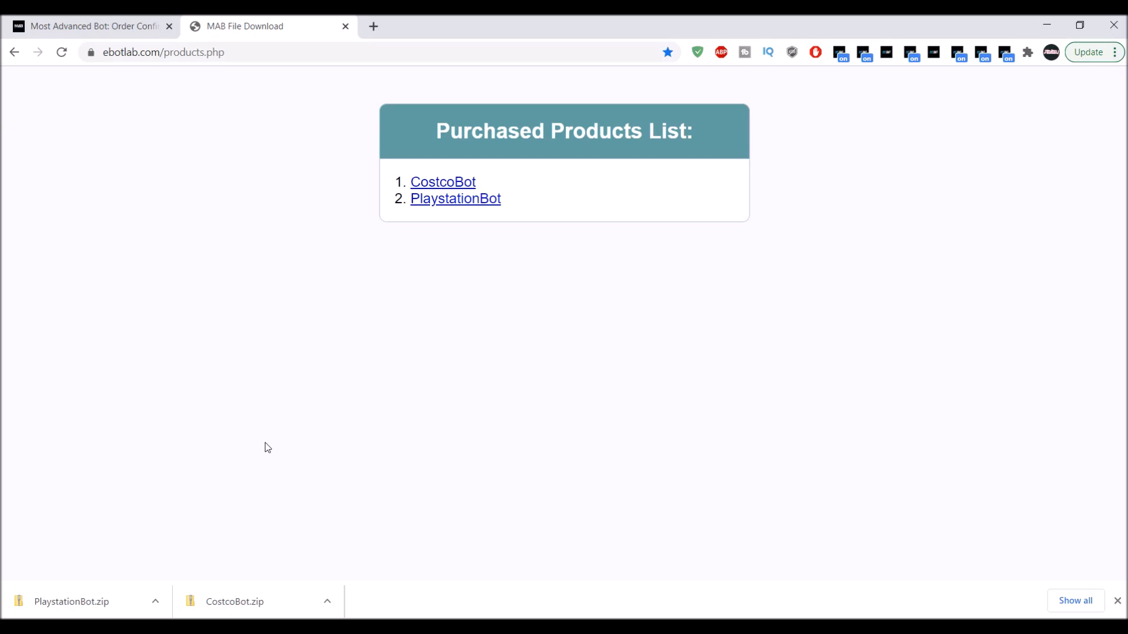
pyautogui.moveTo(430, 380)
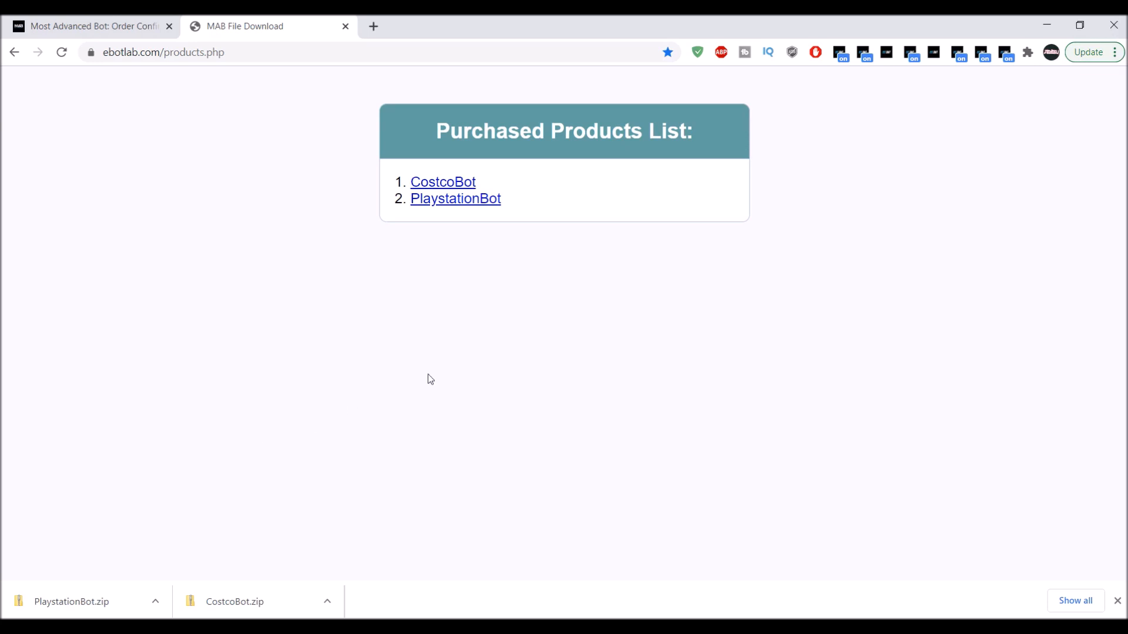
pyautogui.moveTo(1072, 81)
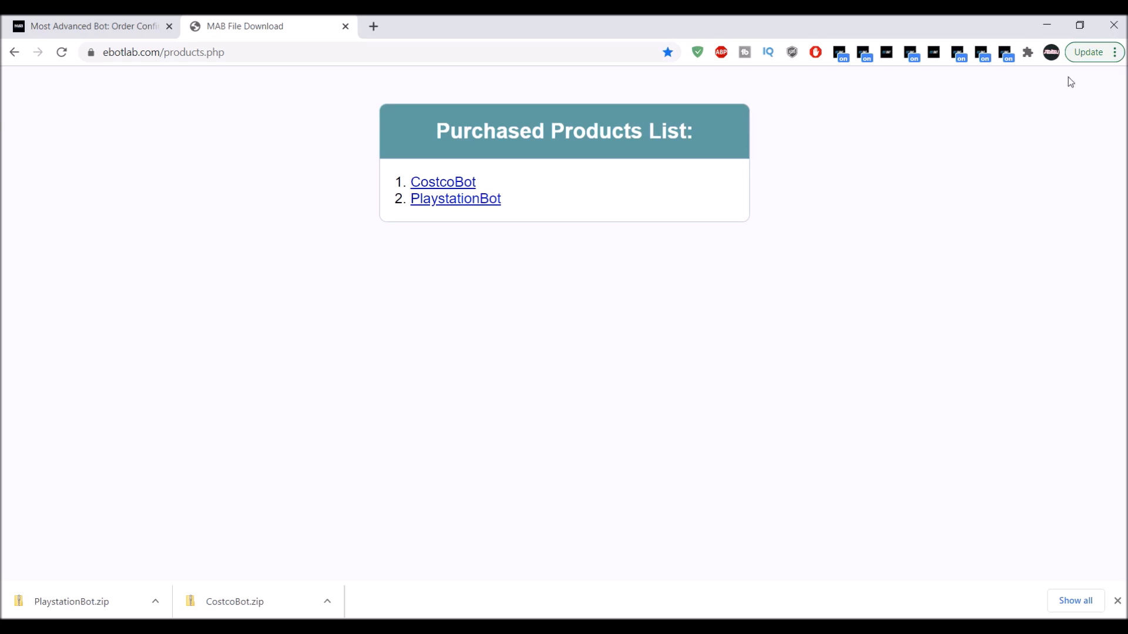
pyautogui.moveTo(1114, 53)
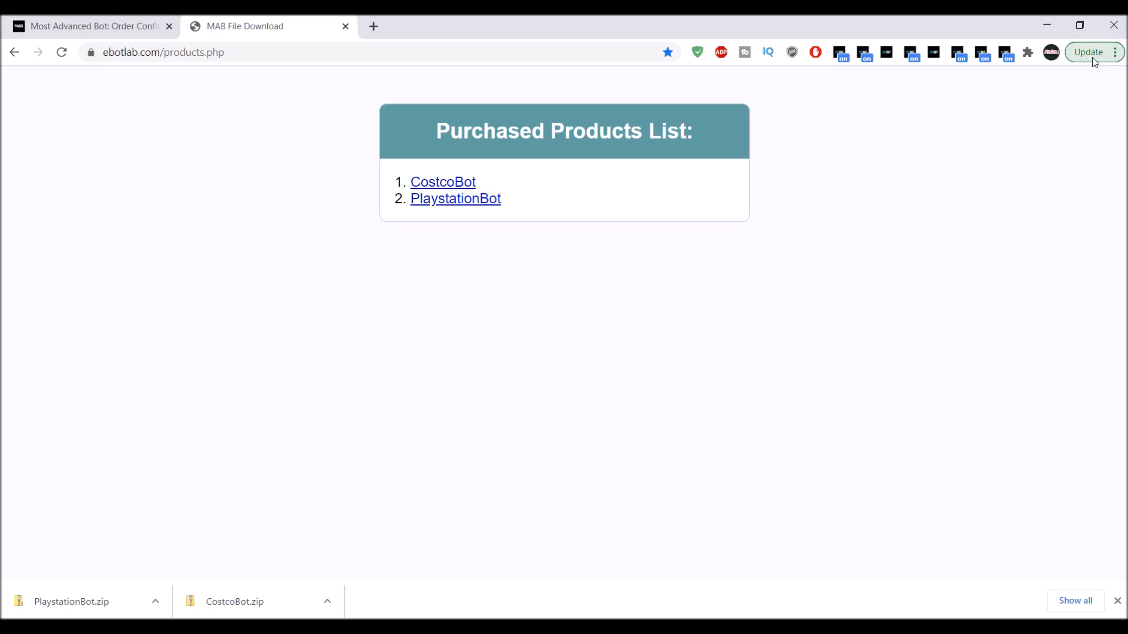
# Open the chrome://extensions page in a new tab.
pyautogui.click(1113, 52)
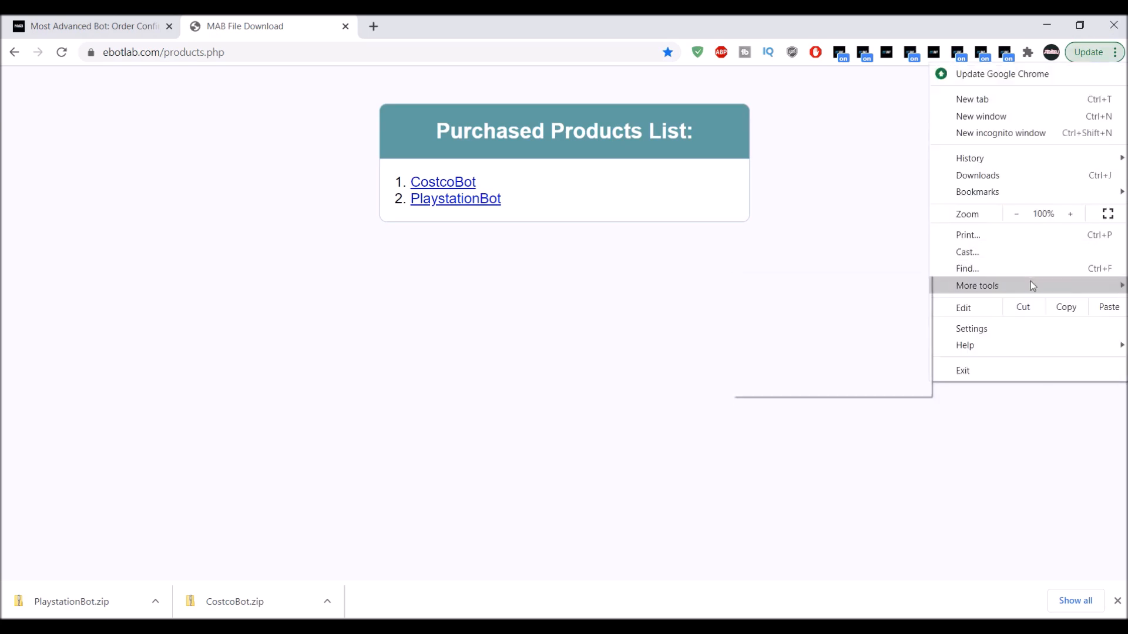
pyautogui.click(871, 344)
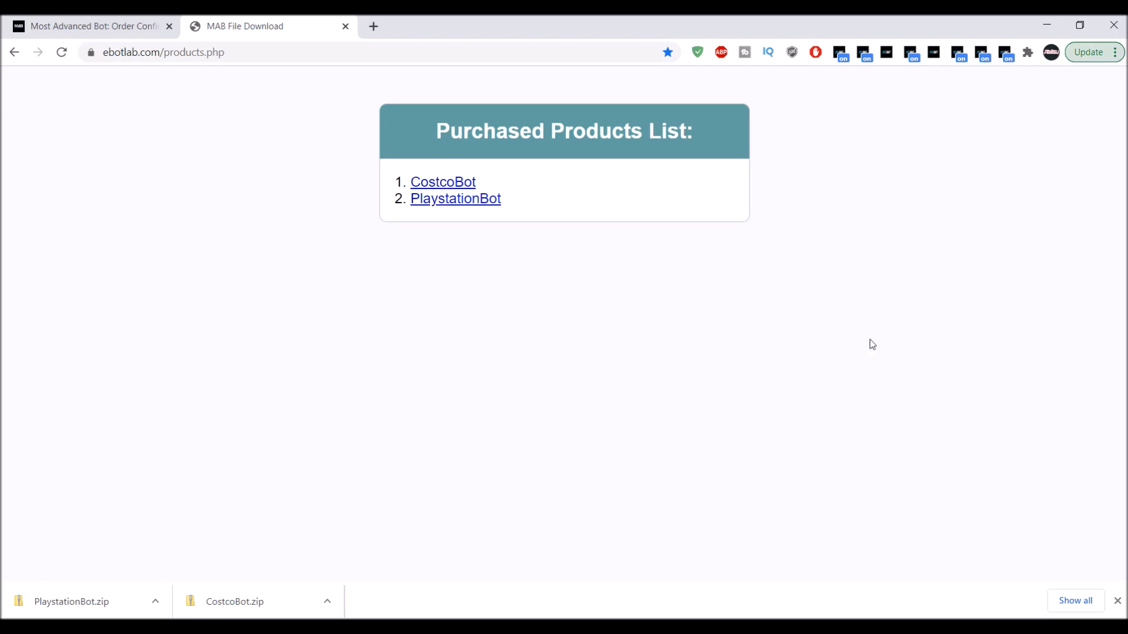
pyautogui.click(548, 27)
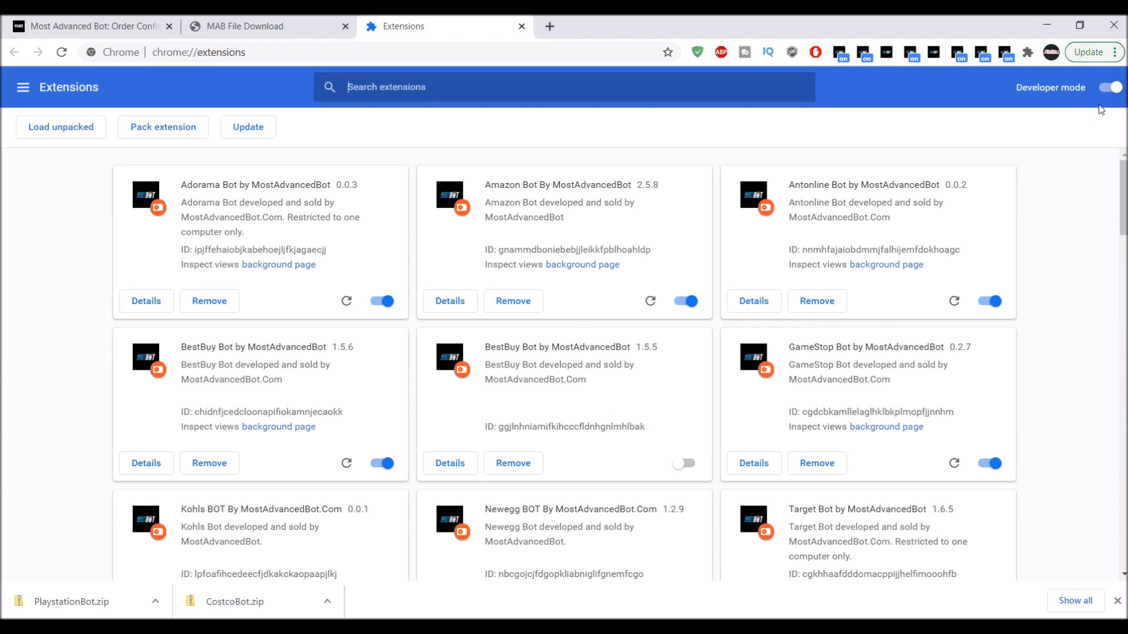
pyautogui.moveTo(880, 111)
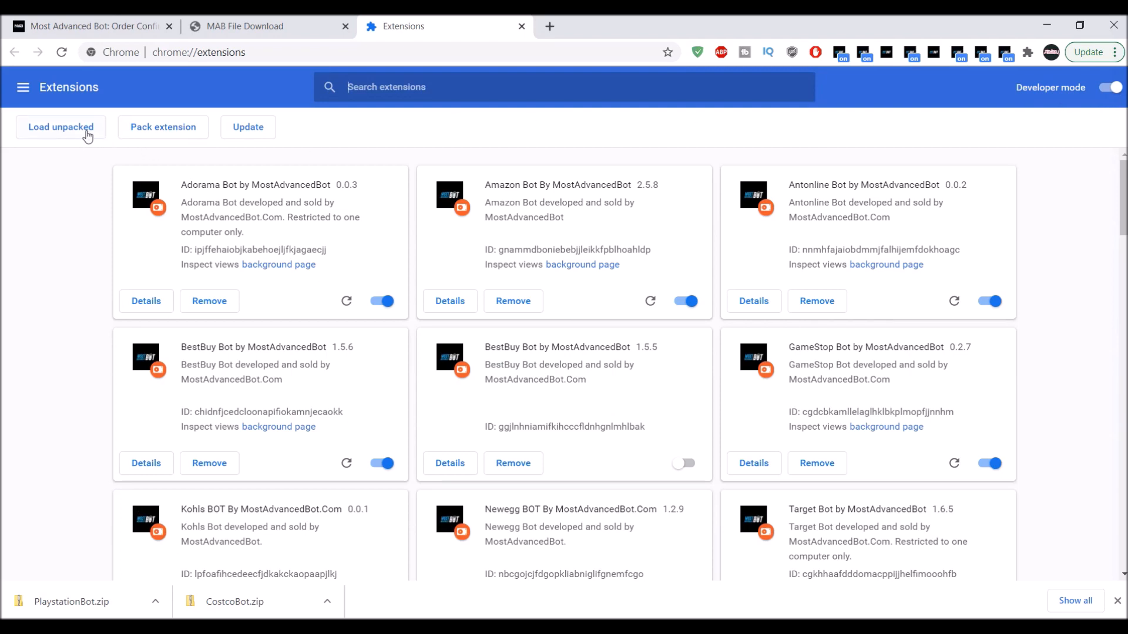
# Browse Load unpacked to Desktop > PlayStation Direct & Costco, then cancel without loading.
pyautogui.click(61, 127)
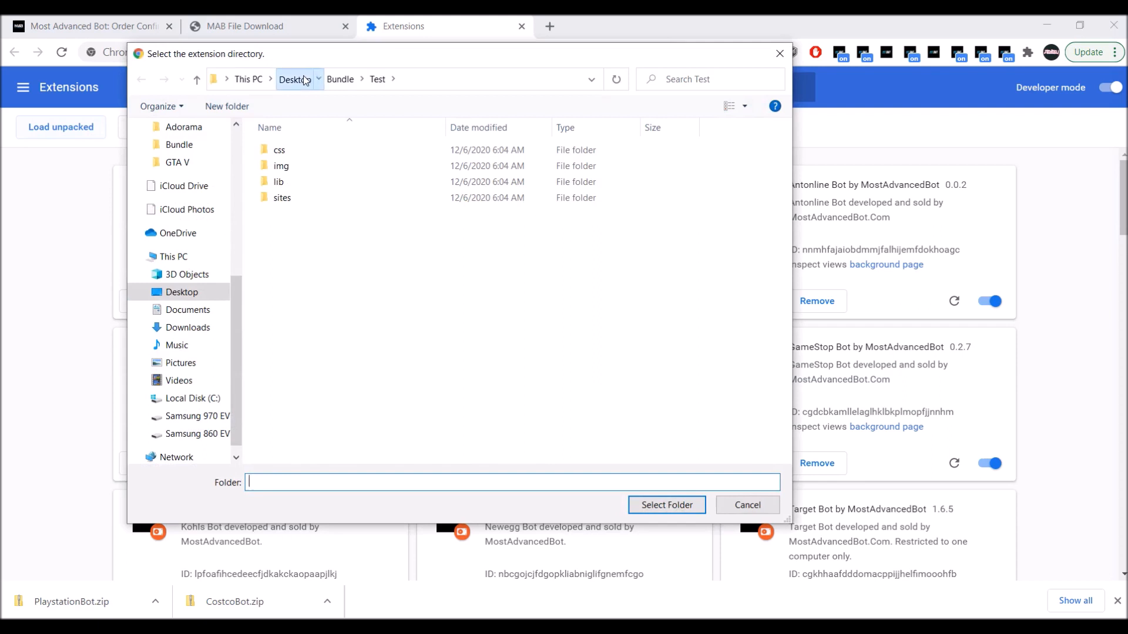
pyautogui.click(293, 79)
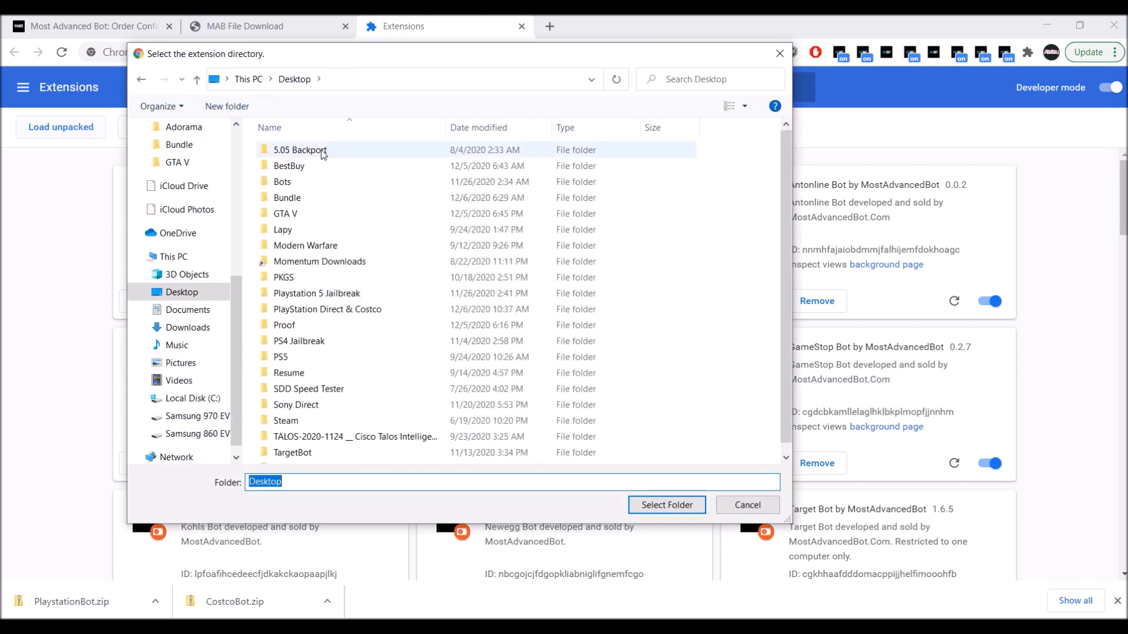
pyautogui.doubleClick(327, 309)
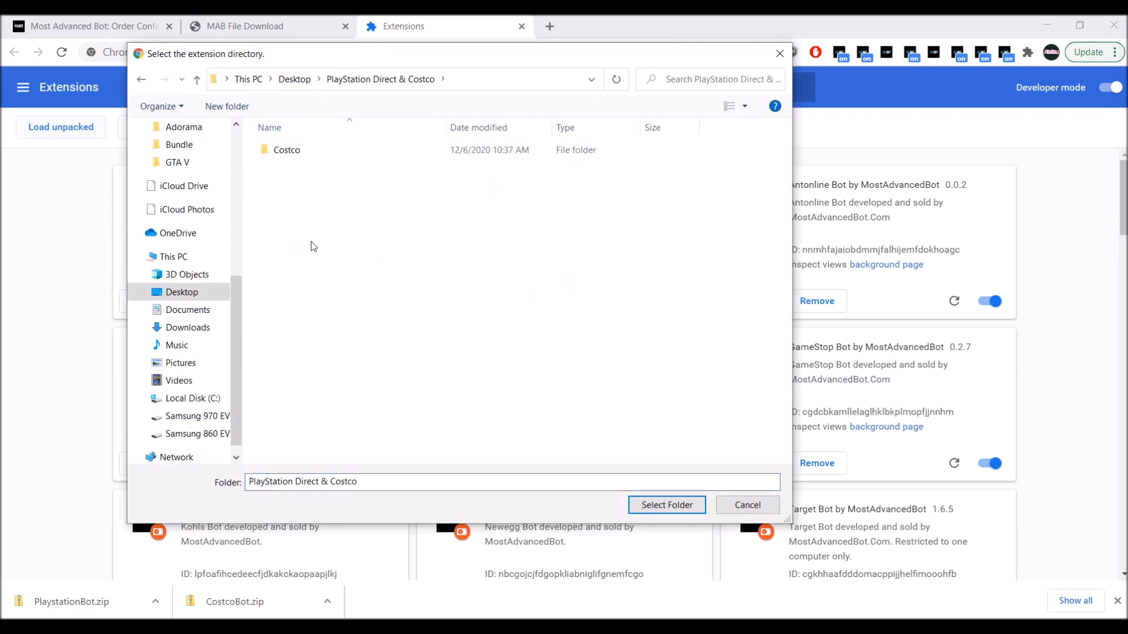
pyautogui.click(287, 150)
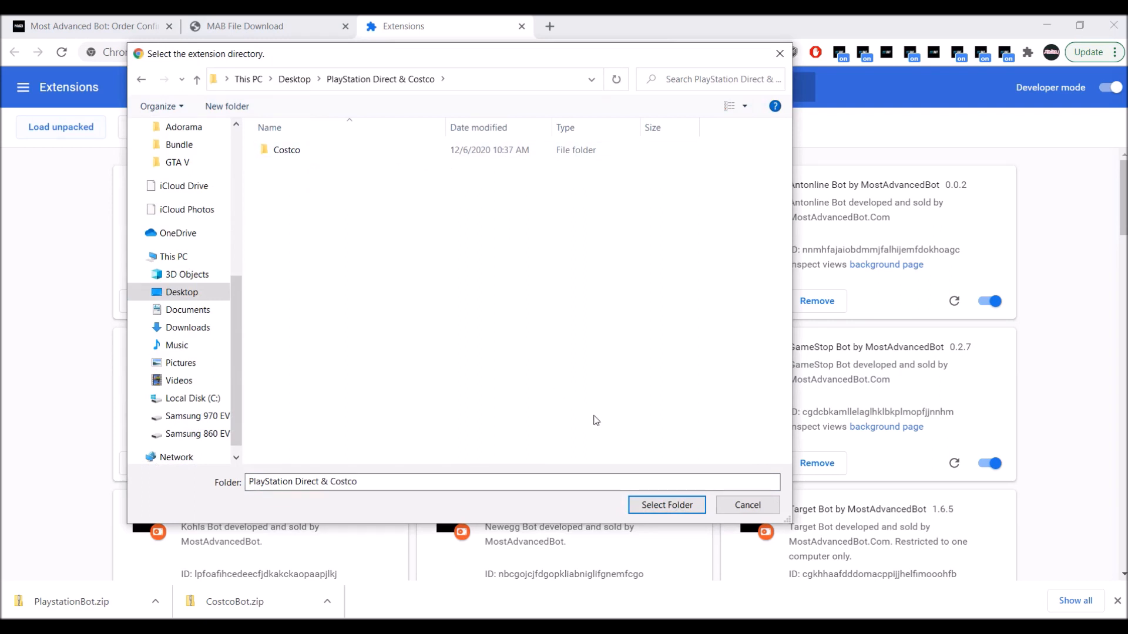
pyautogui.click(747, 505)
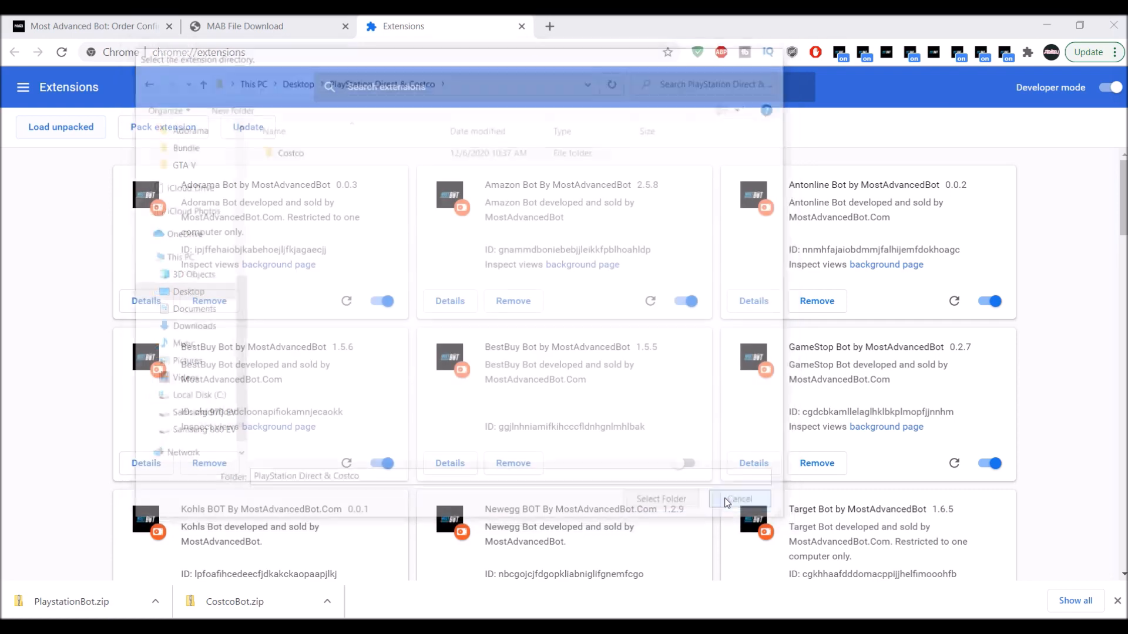
# Extract PlayStationBot.zip into the PlayStation Direct & Costco folder.
pyautogui.click(739, 498)
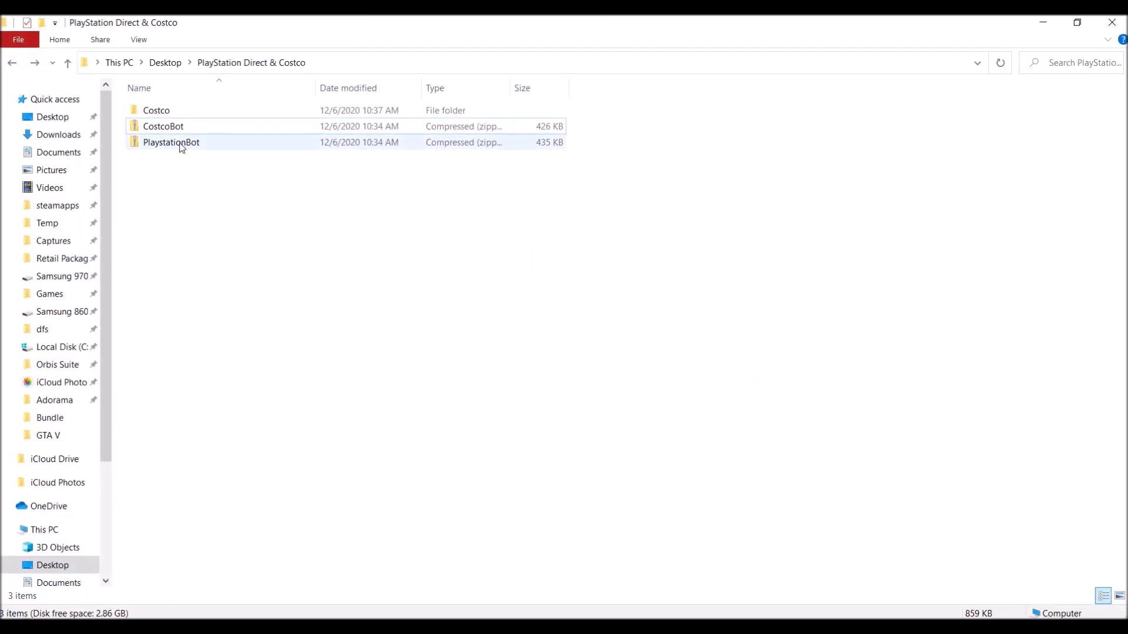
pyautogui.rightClick(171, 142)
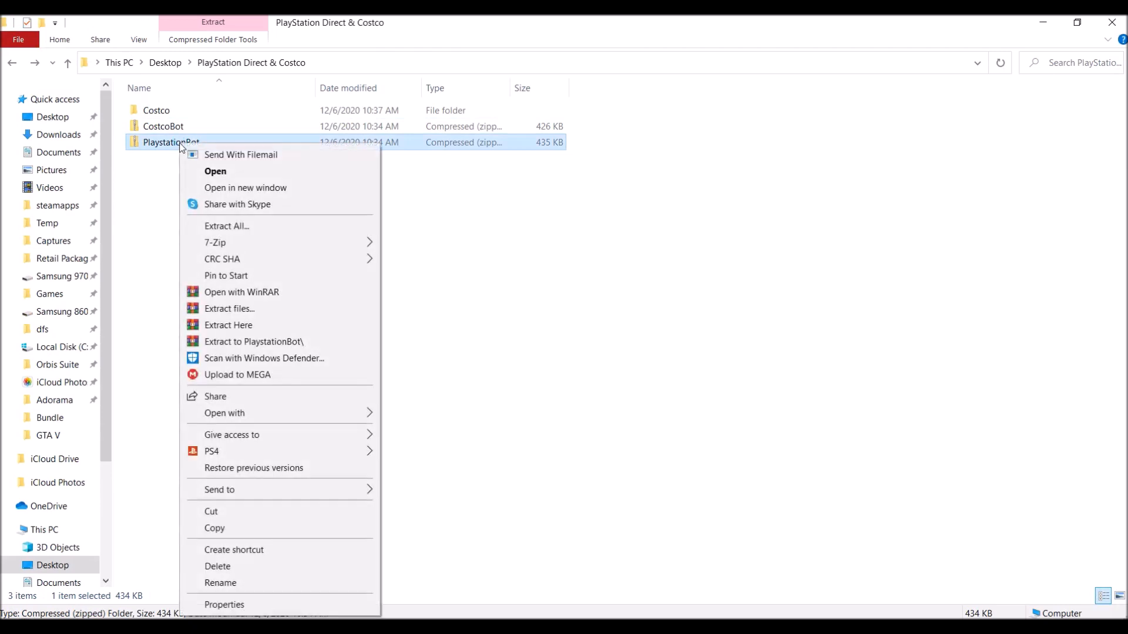
pyautogui.moveTo(229, 309)
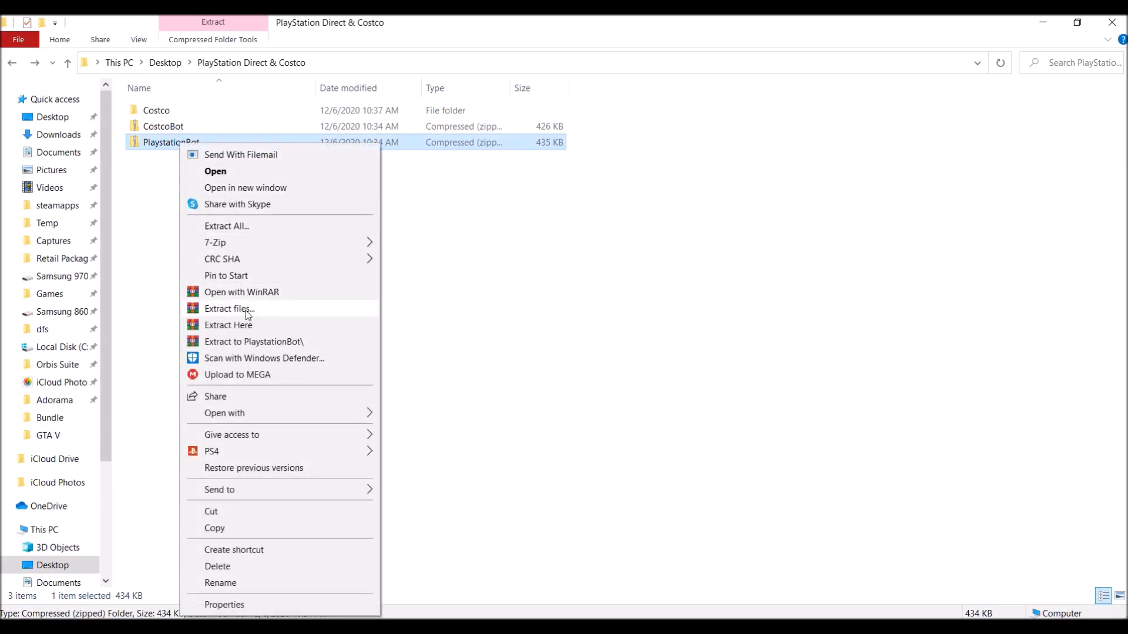
pyautogui.click(247, 191)
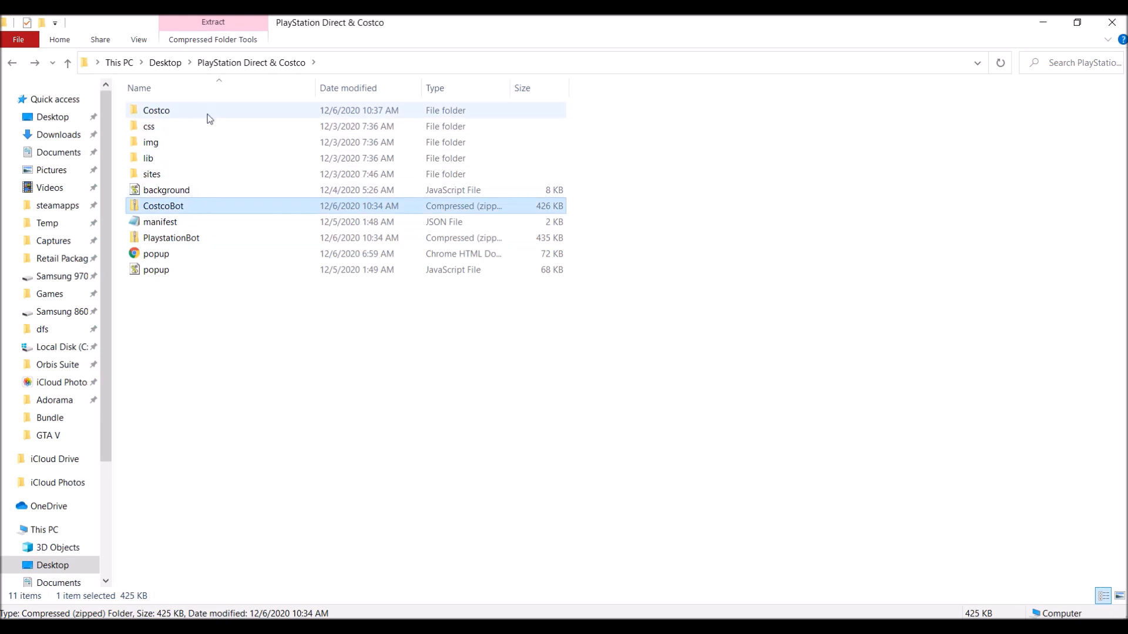
# Extract CostcoBot.zip into the Costco subfolder.
pyautogui.doubleClick(156, 110)
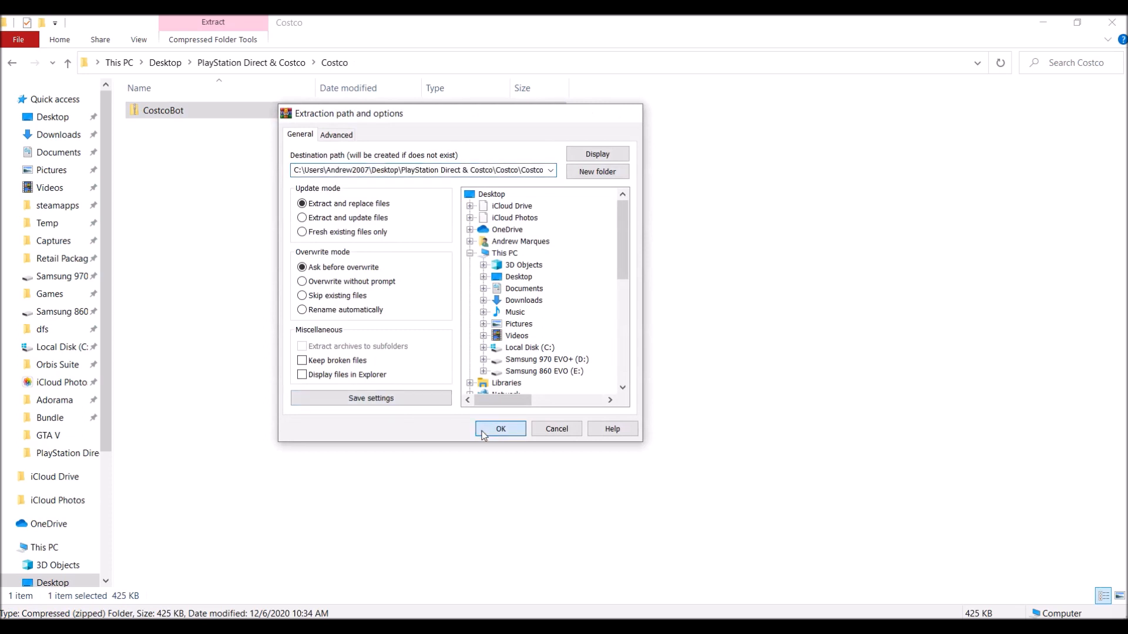
pyautogui.click(501, 429)
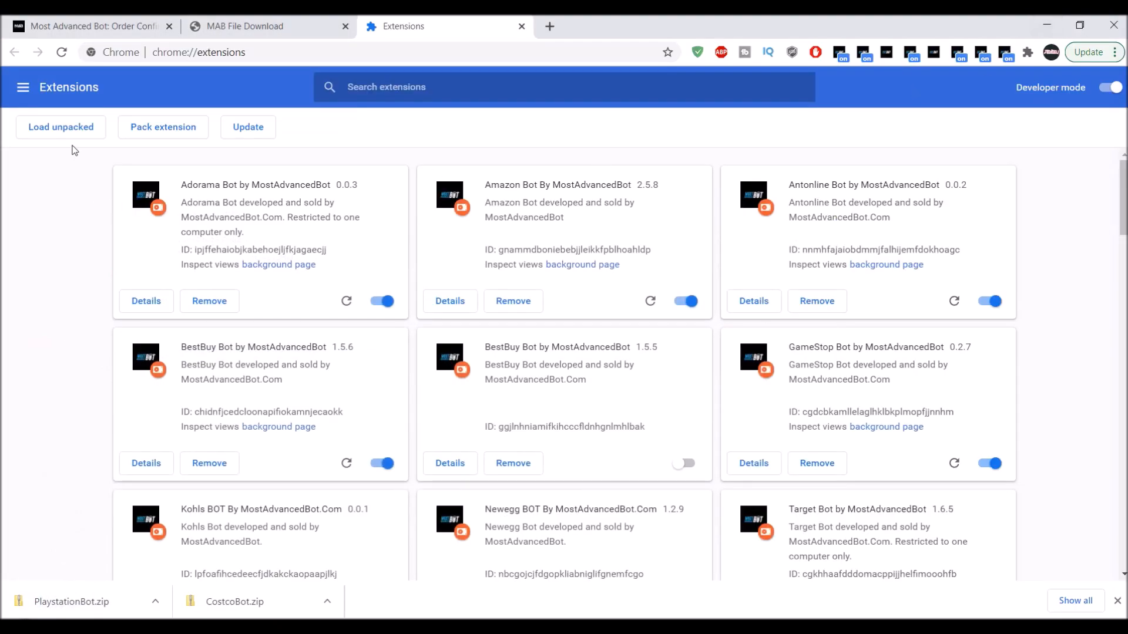
# Load the unpacked Costco Bot extension from the PlayStation Direct & Costco folder.
pyautogui.click(60, 127)
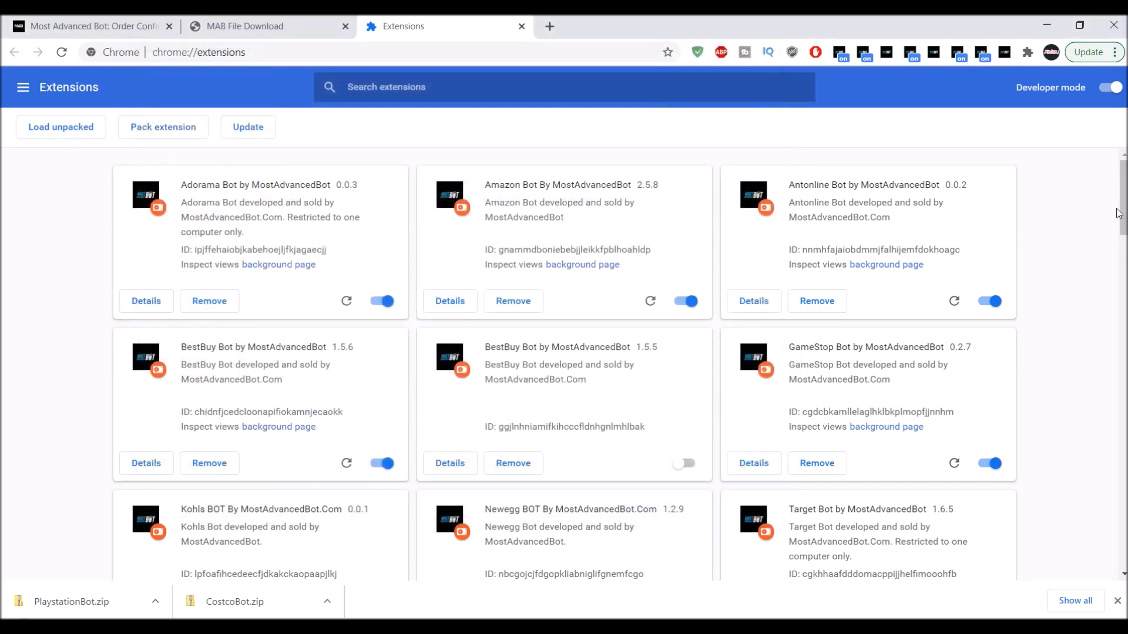
pyautogui.scroll(-3)
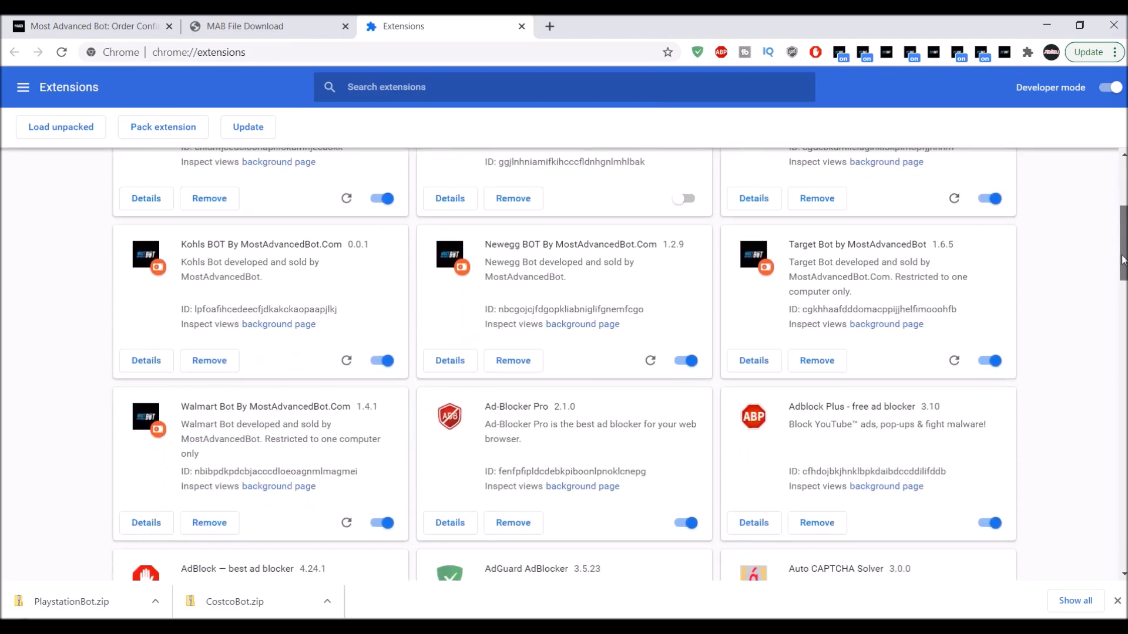
pyautogui.scroll(-3)
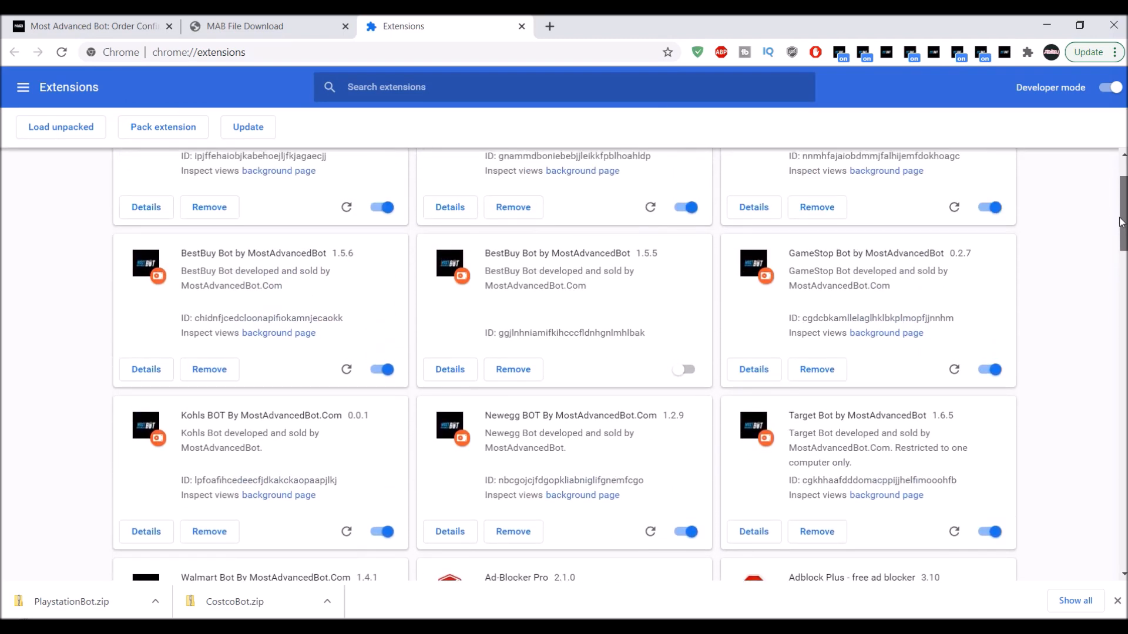
pyautogui.scroll(3)
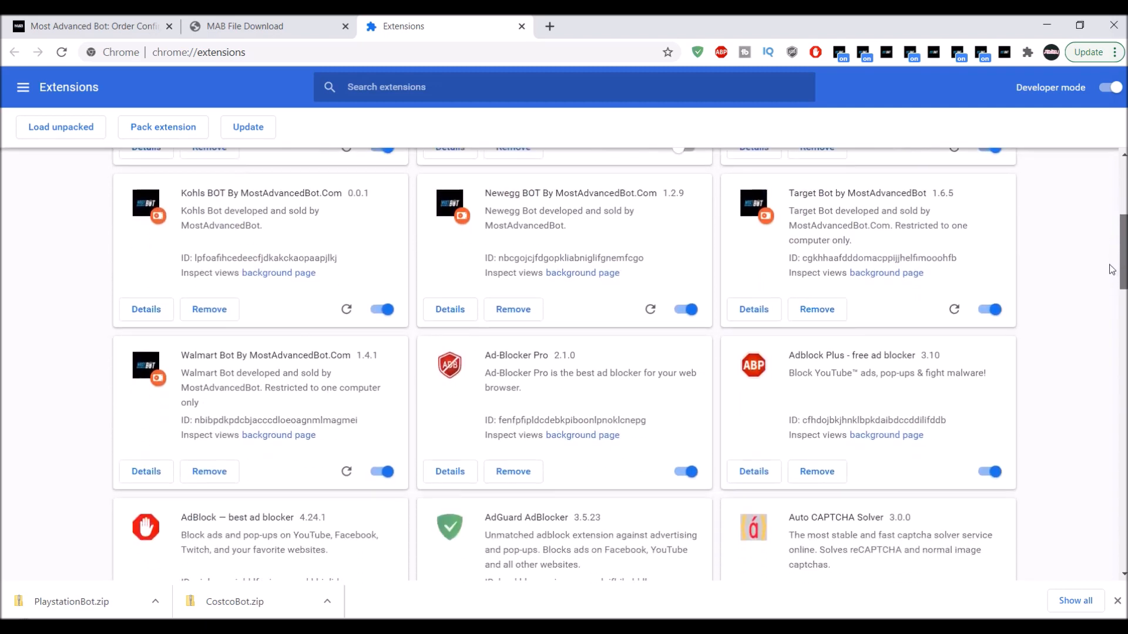
pyautogui.scroll(-3)
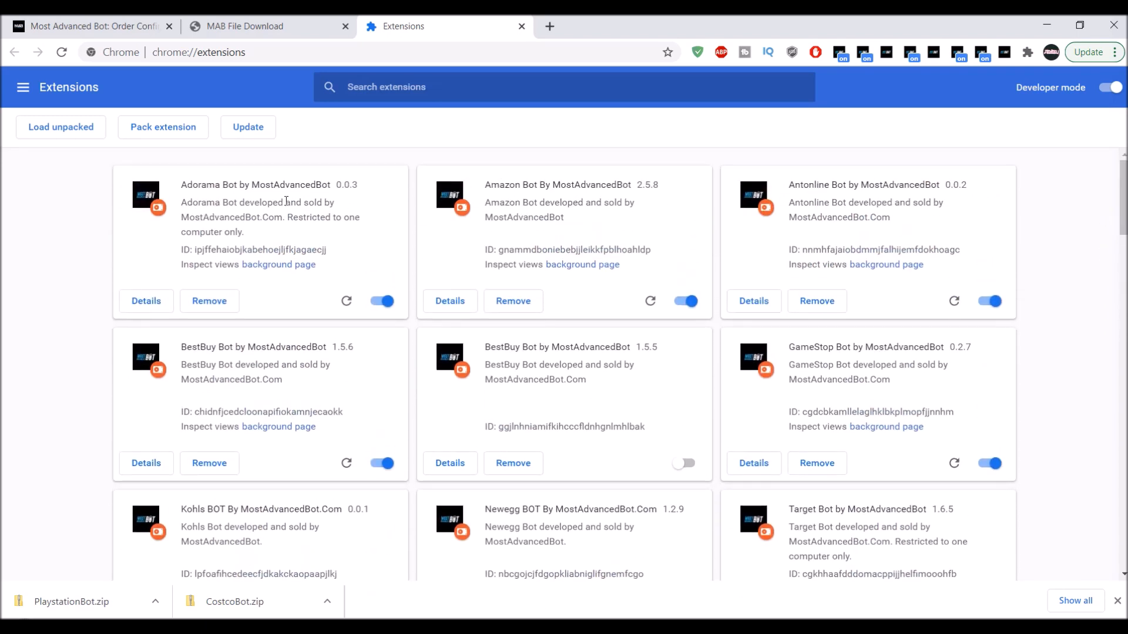
pyautogui.click(60, 127)
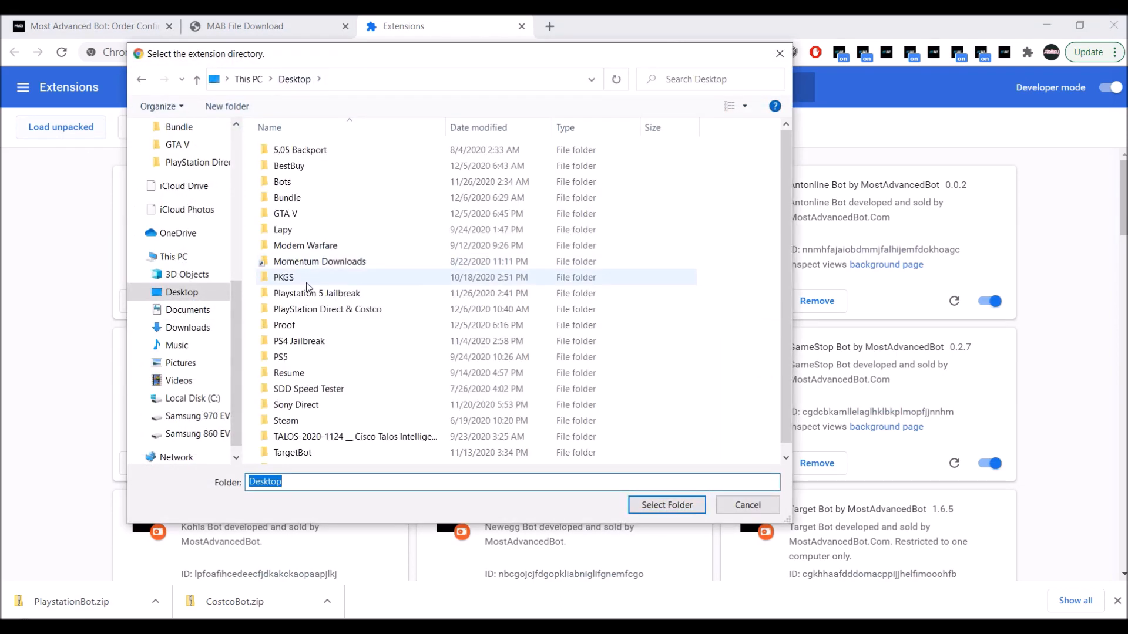
pyautogui.doubleClick(327, 309)
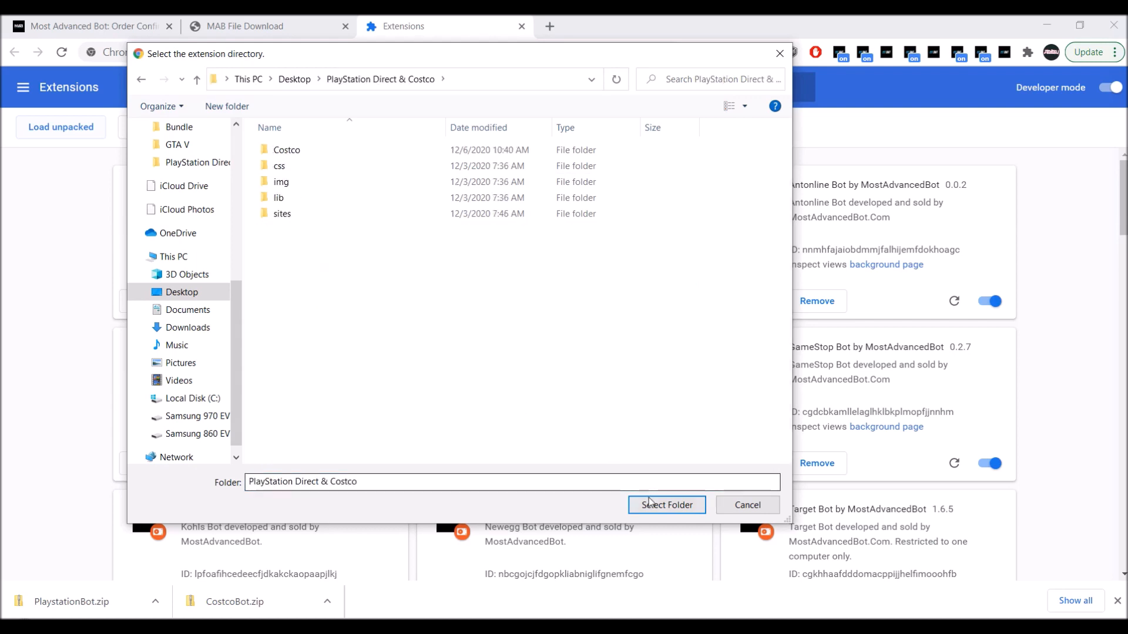
pyautogui.click(665, 505)
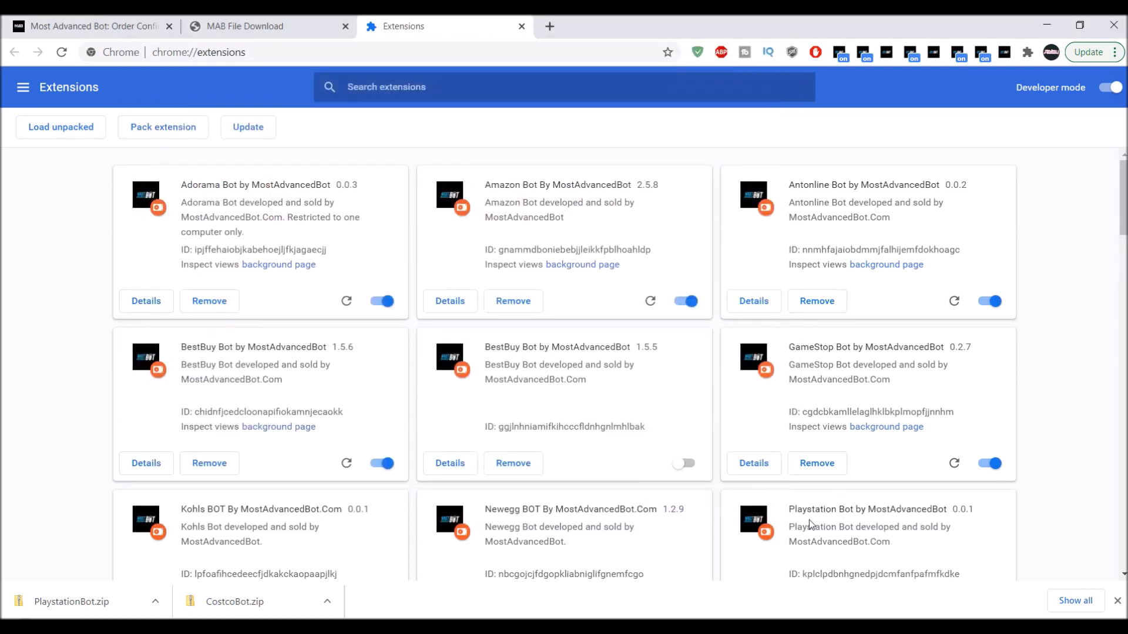
pyautogui.moveTo(485, 318)
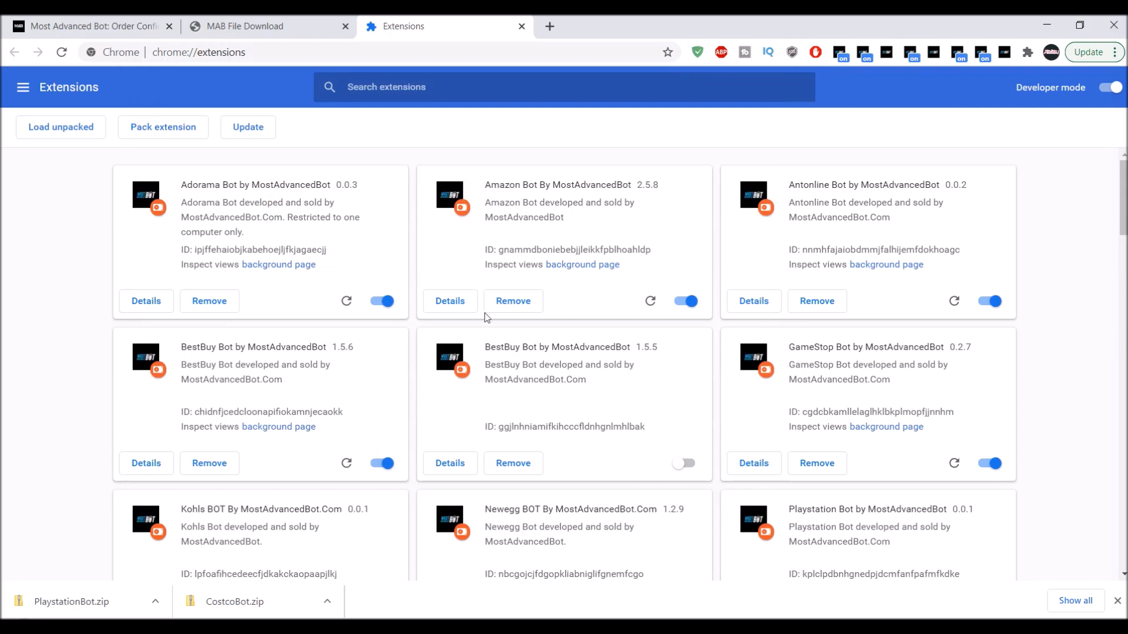
# Load the unpacked Playstation Bot extension and confirm both bots are enabled.
pyautogui.click(60, 127)
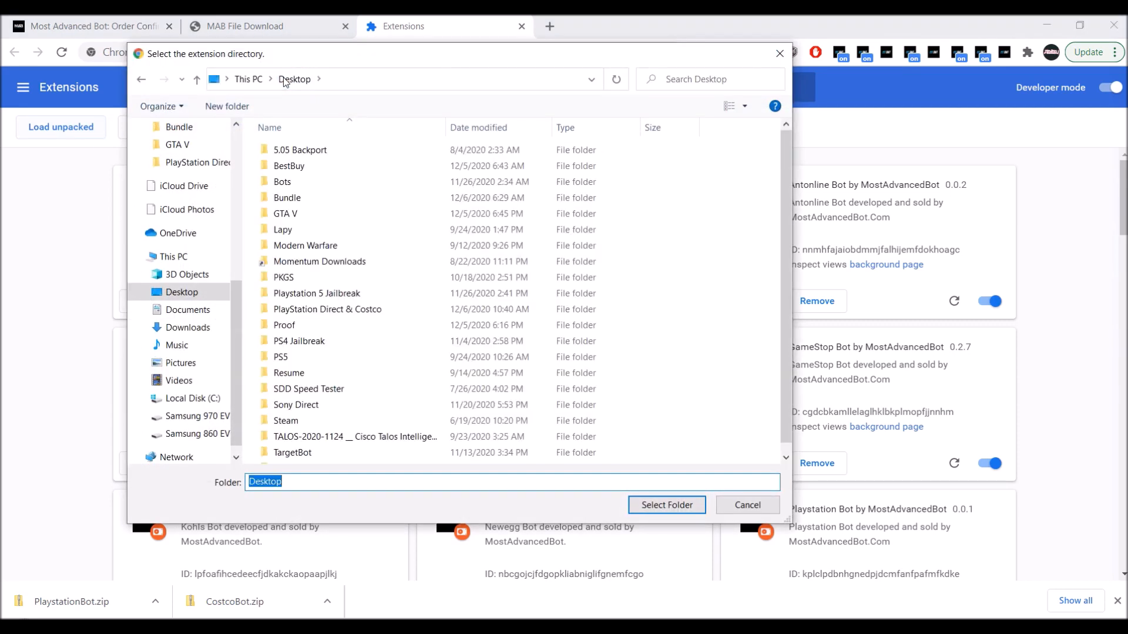
pyautogui.doubleClick(328, 309)
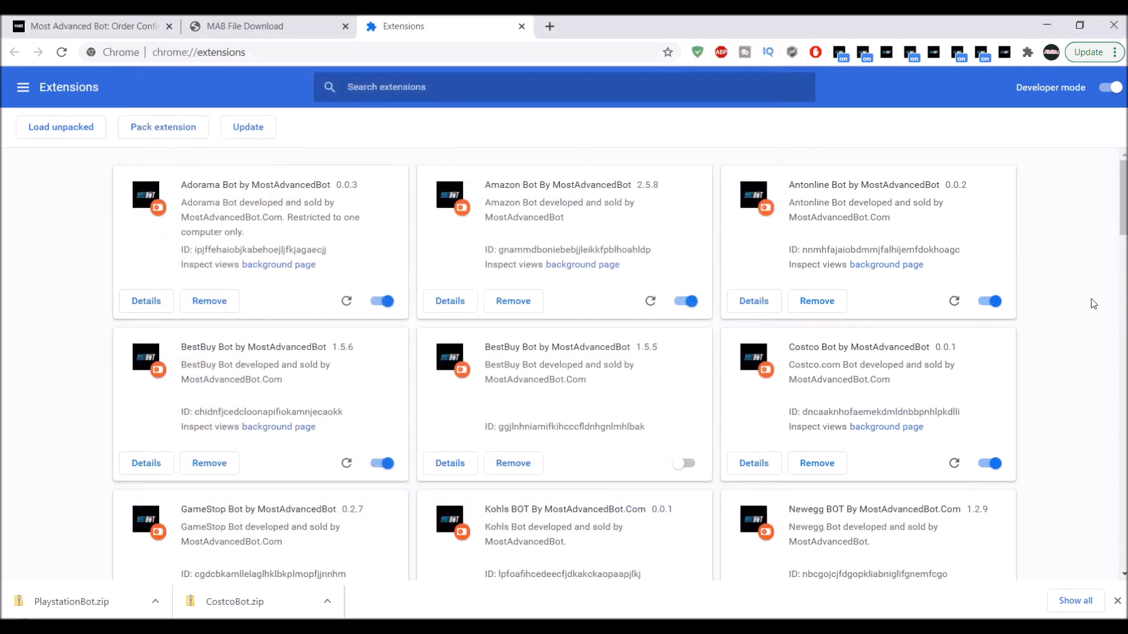
pyautogui.moveTo(1104, 266)
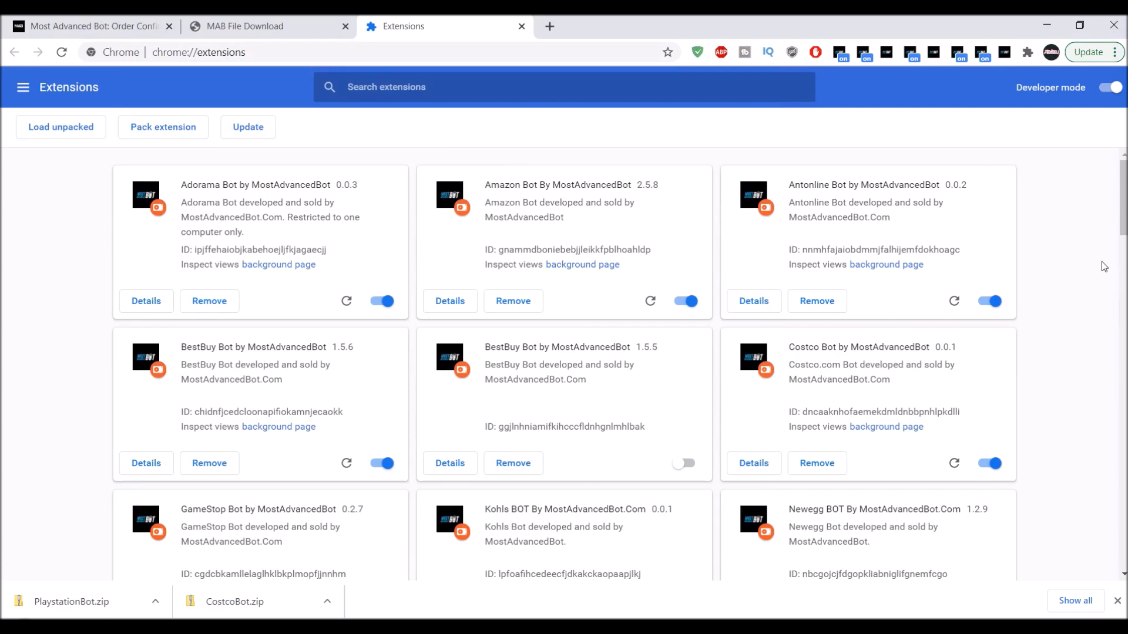
pyautogui.scroll(-3)
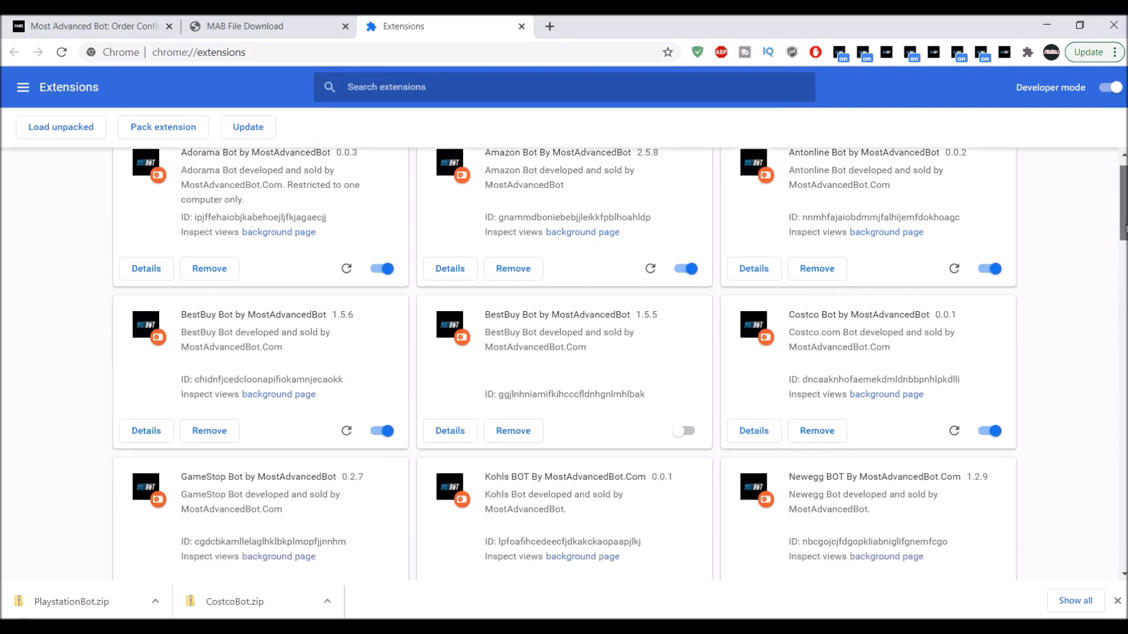
pyautogui.scroll(-3)
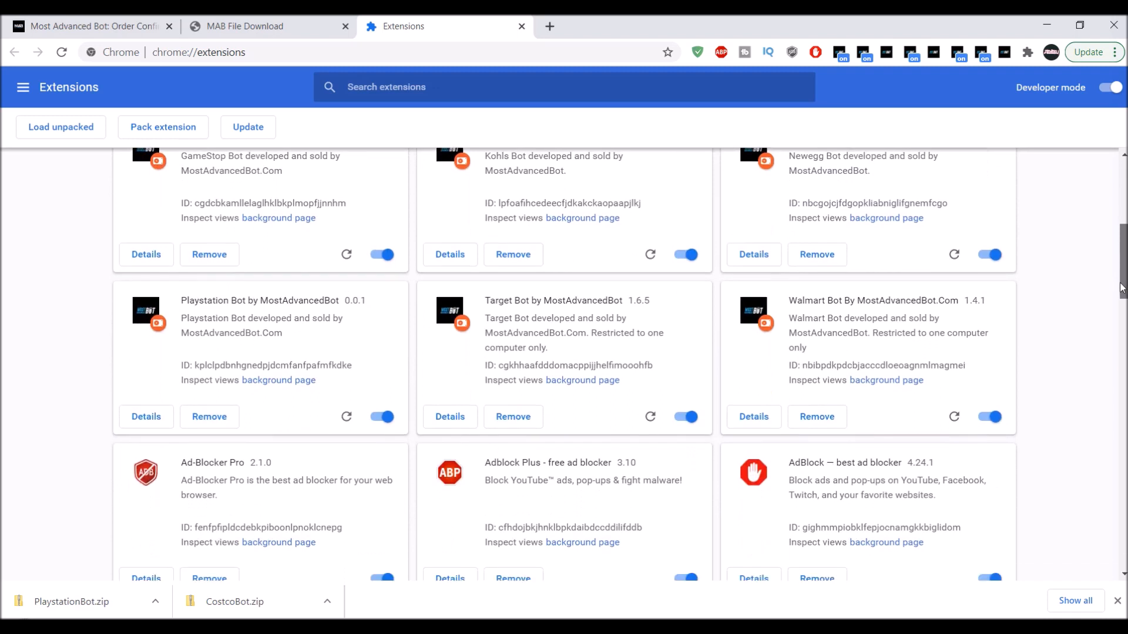
pyautogui.scroll(-3)
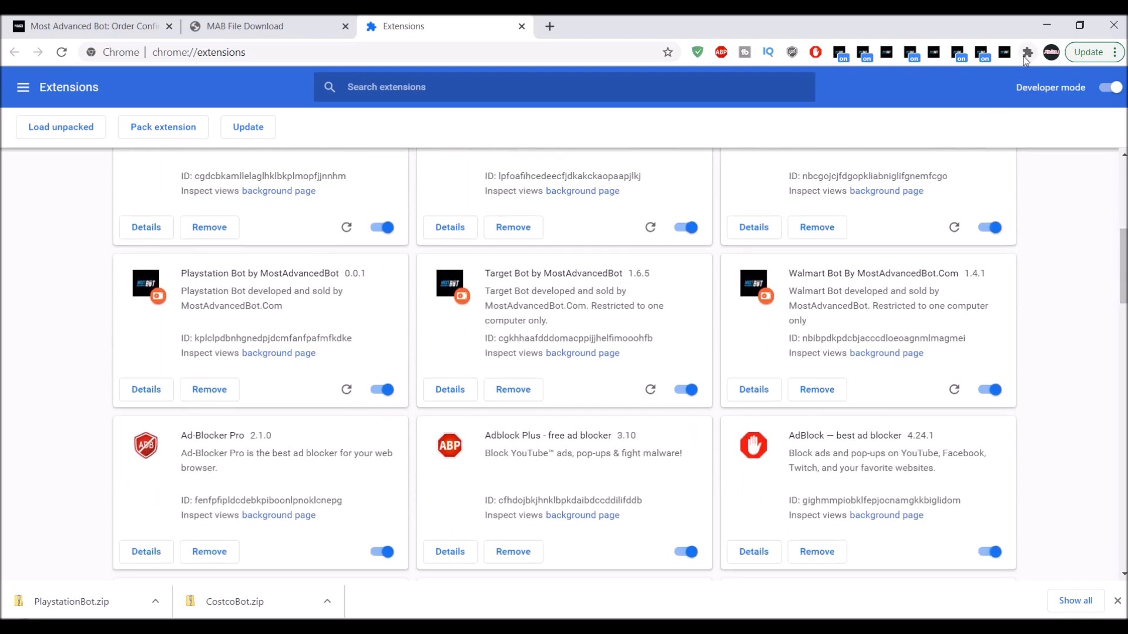
# Pin Costco Bot to the toolbar from the Extensions puzzle-piece list.
pyautogui.click(1026, 52)
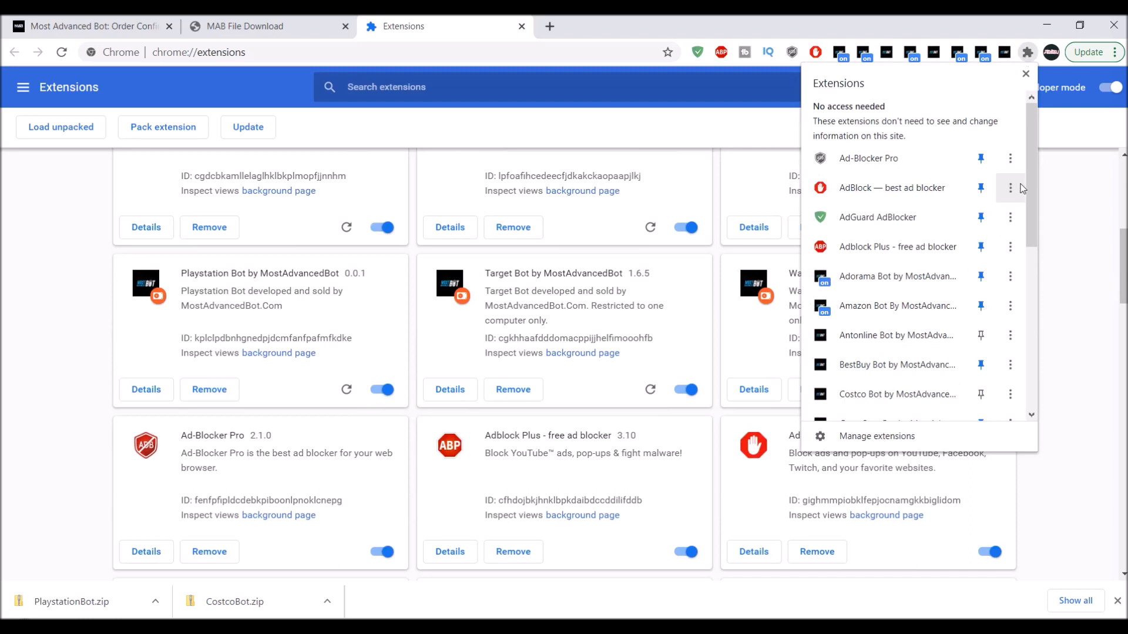
pyautogui.scroll(-3)
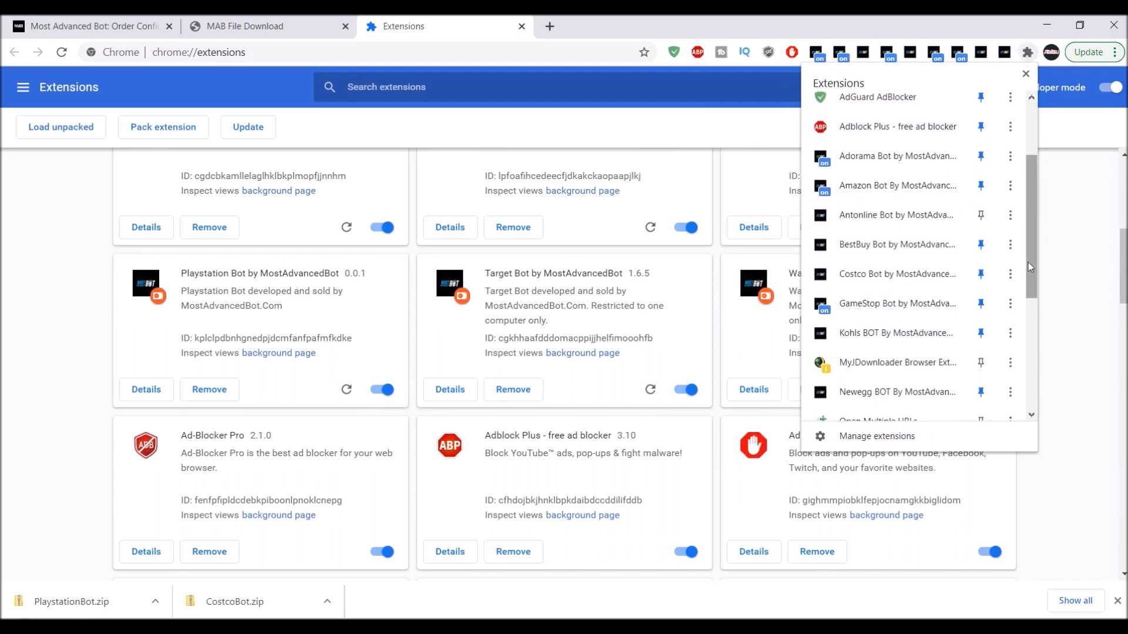
pyautogui.scroll(-3)
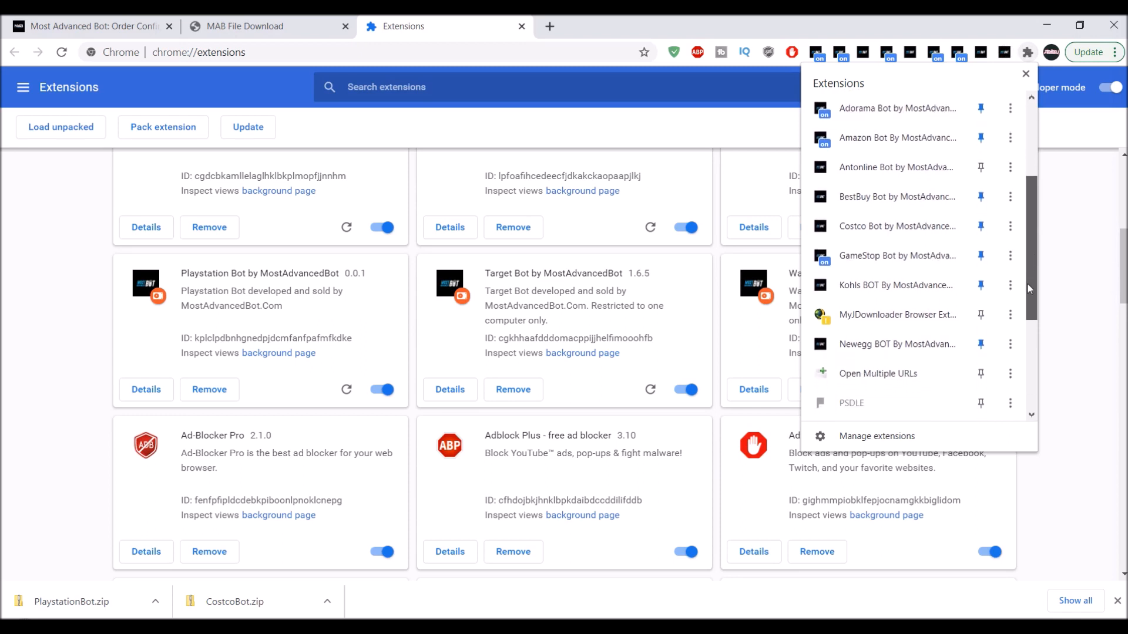
pyautogui.scroll(-3)
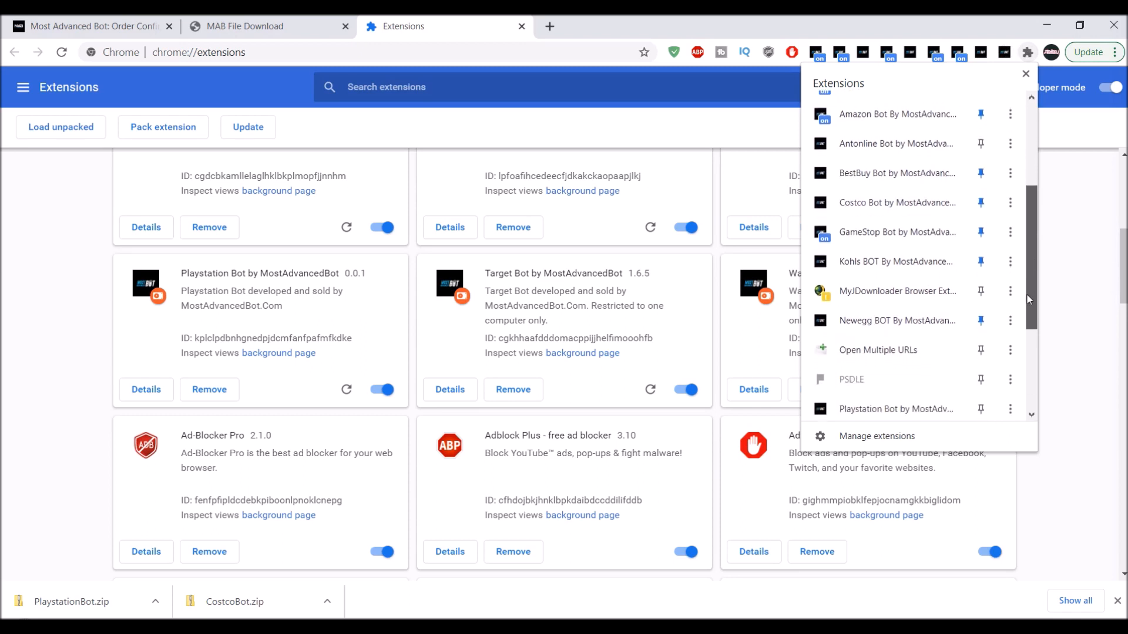
pyautogui.scroll(-3)
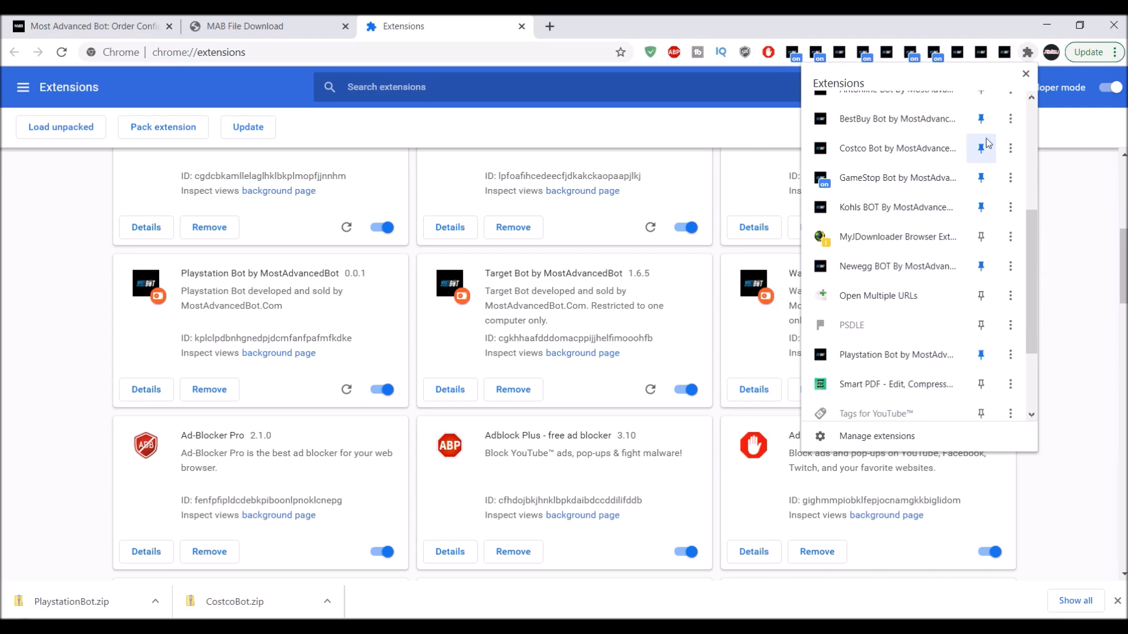
pyautogui.click(899, 149)
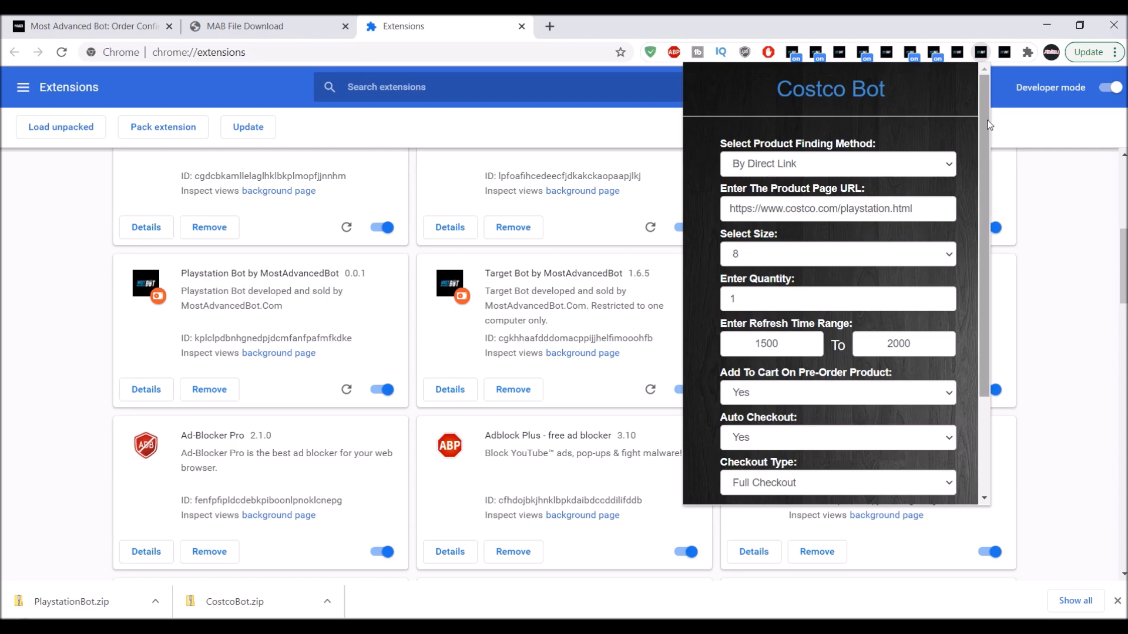
# Review the Costco Bot popup settings, then switch to the Playstation Bot popup.
pyautogui.scroll(-3)
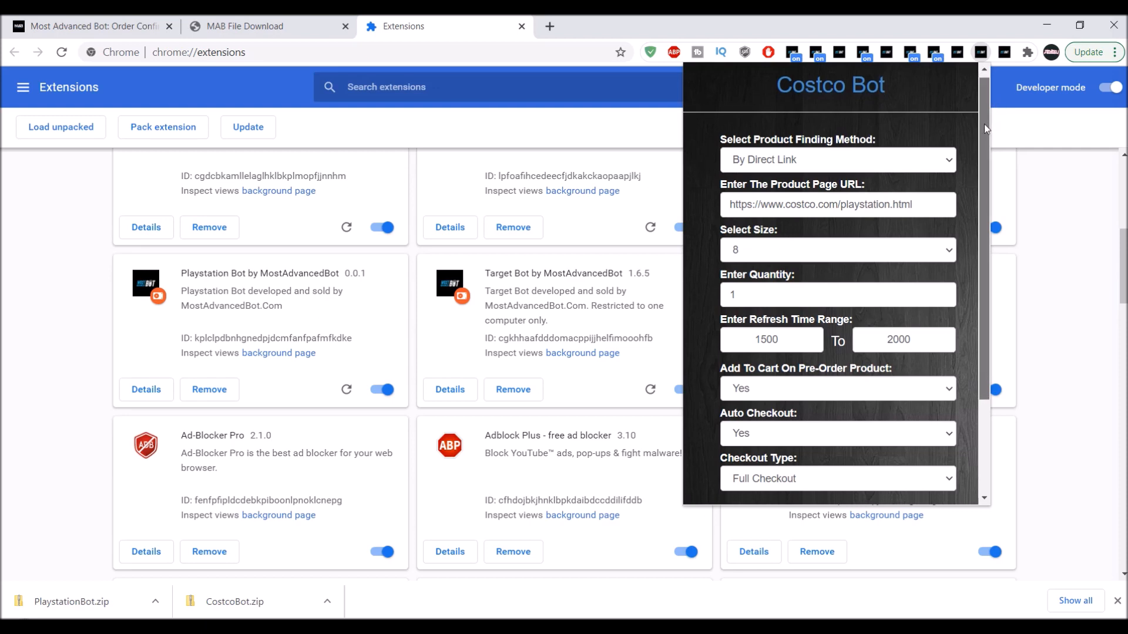
pyautogui.scroll(-3)
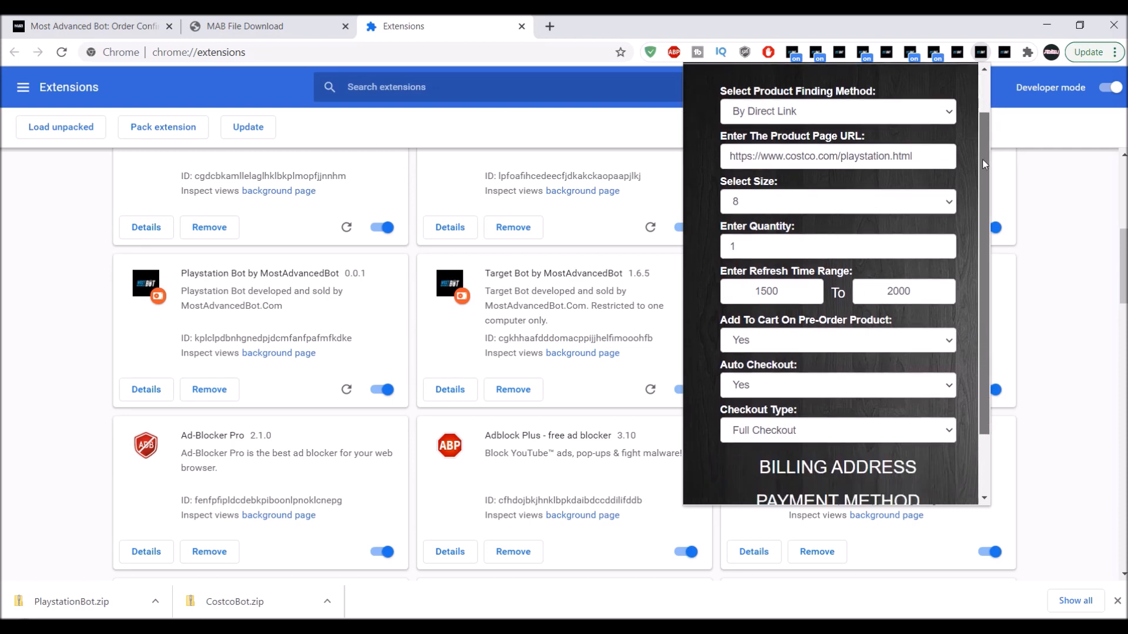
pyautogui.scroll(-3)
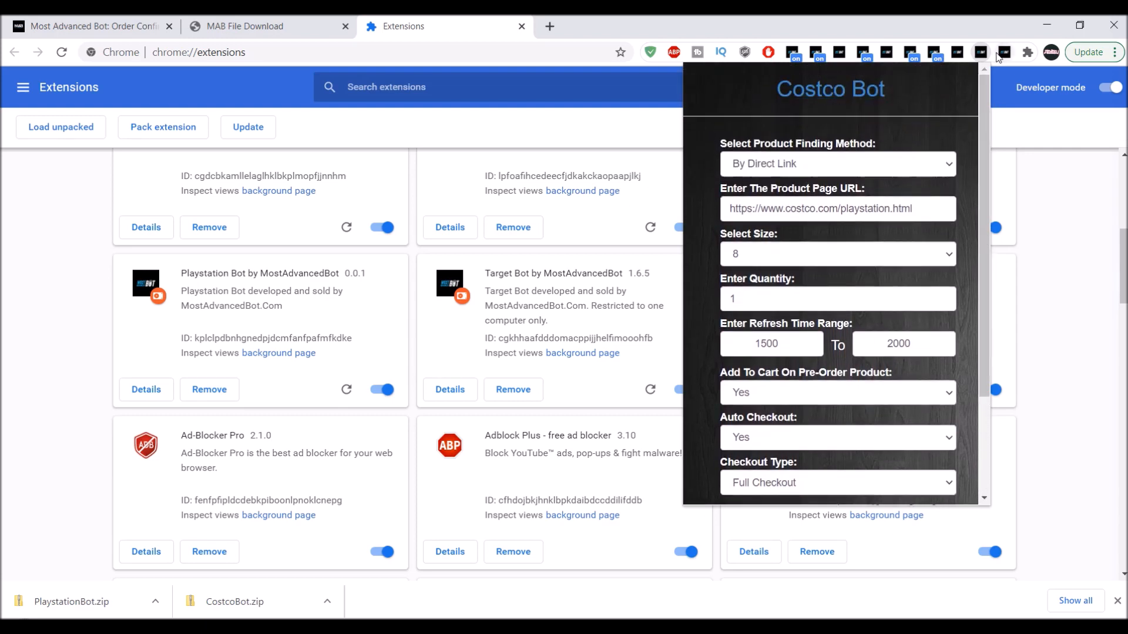
pyautogui.click(980, 52)
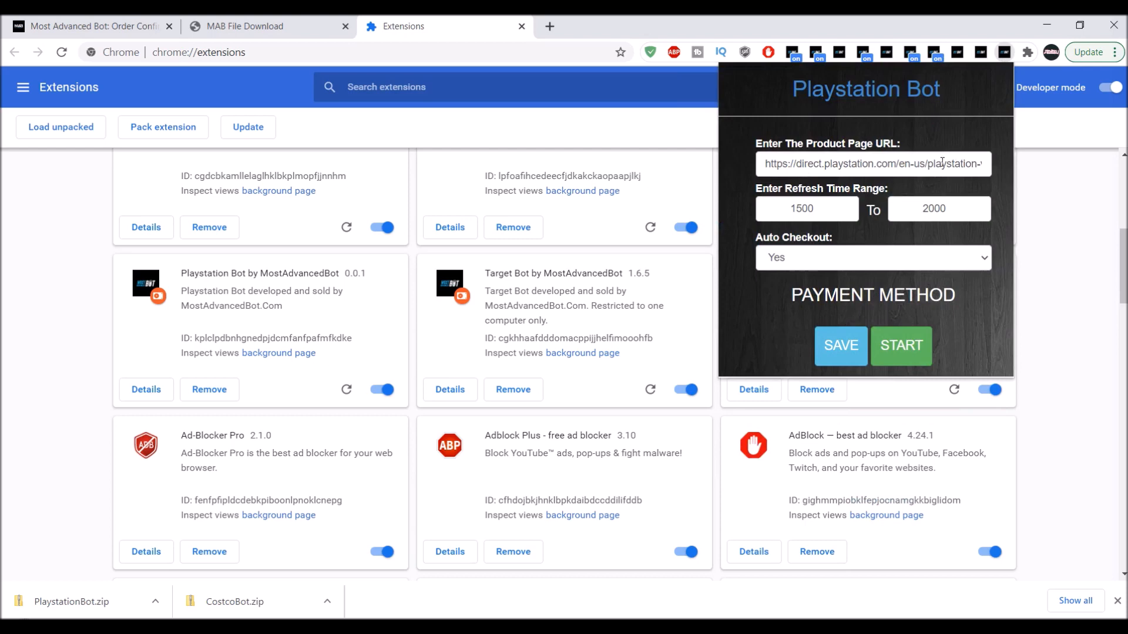
# Save the Iron Man VR bundle link in Playstation Bot, set refresh start to 1, and start it.
pyautogui.click(873, 165)
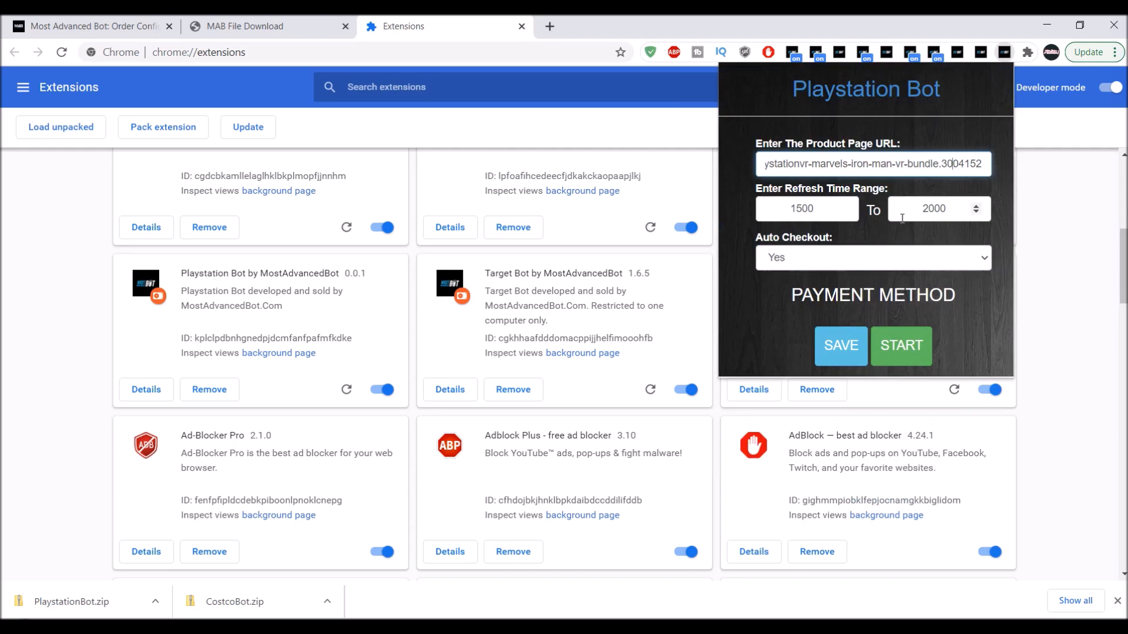
pyautogui.moveTo(841, 345)
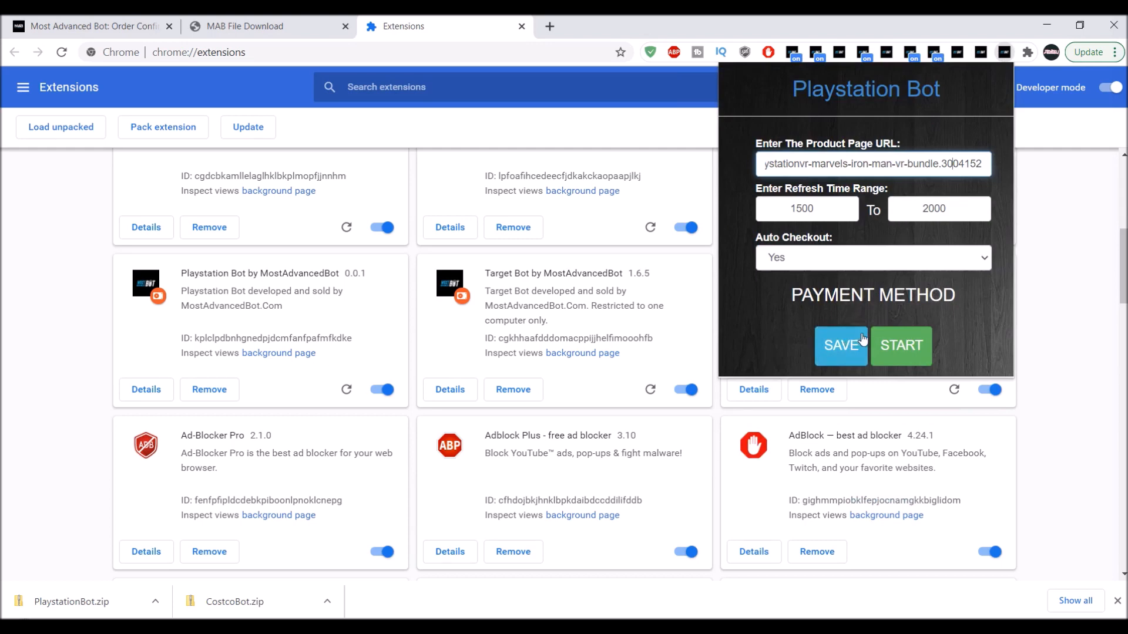
pyautogui.click(805, 209)
pyautogui.write('1')
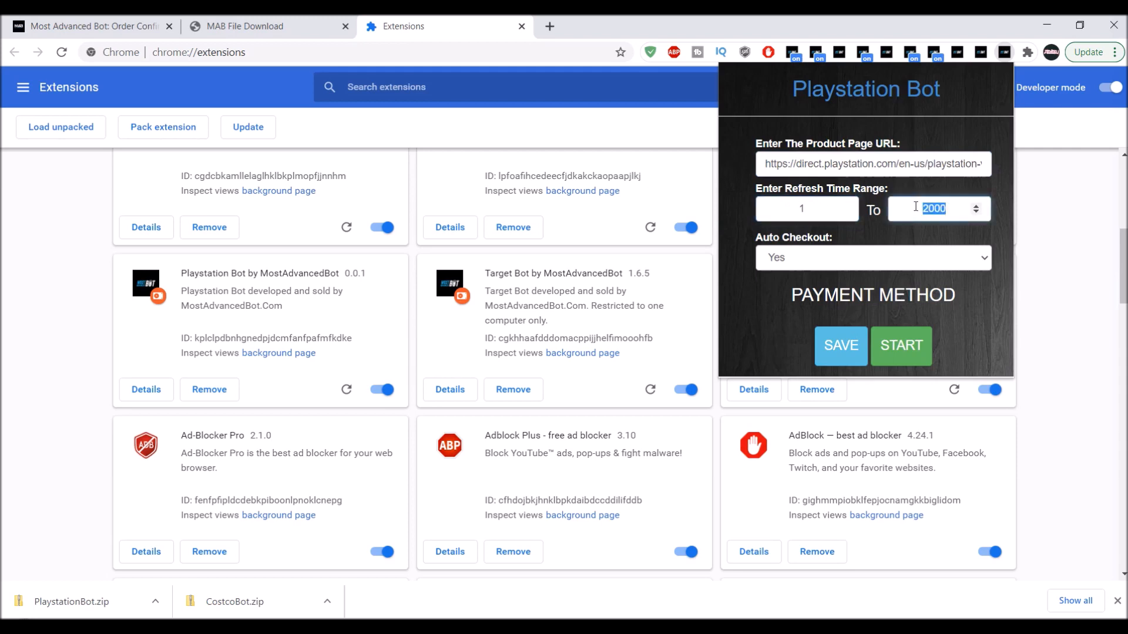
pyautogui.click(840, 345)
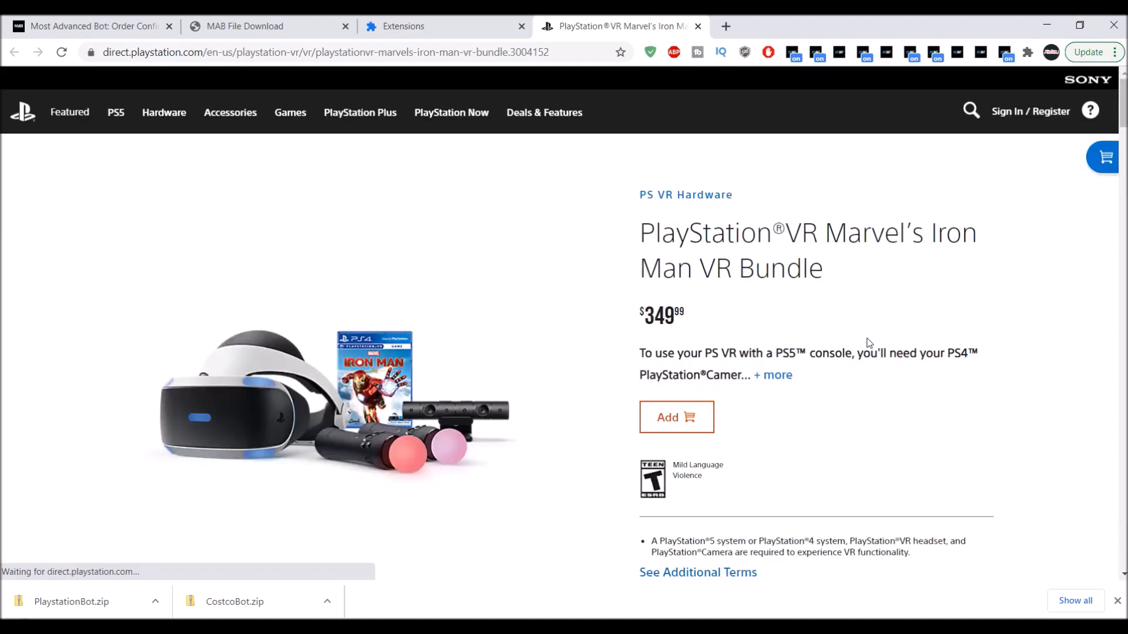
# Add the Iron Man VR Bundle to cart and proceed to shipping checkout's birthdate prompt.
pyautogui.click(674, 417)
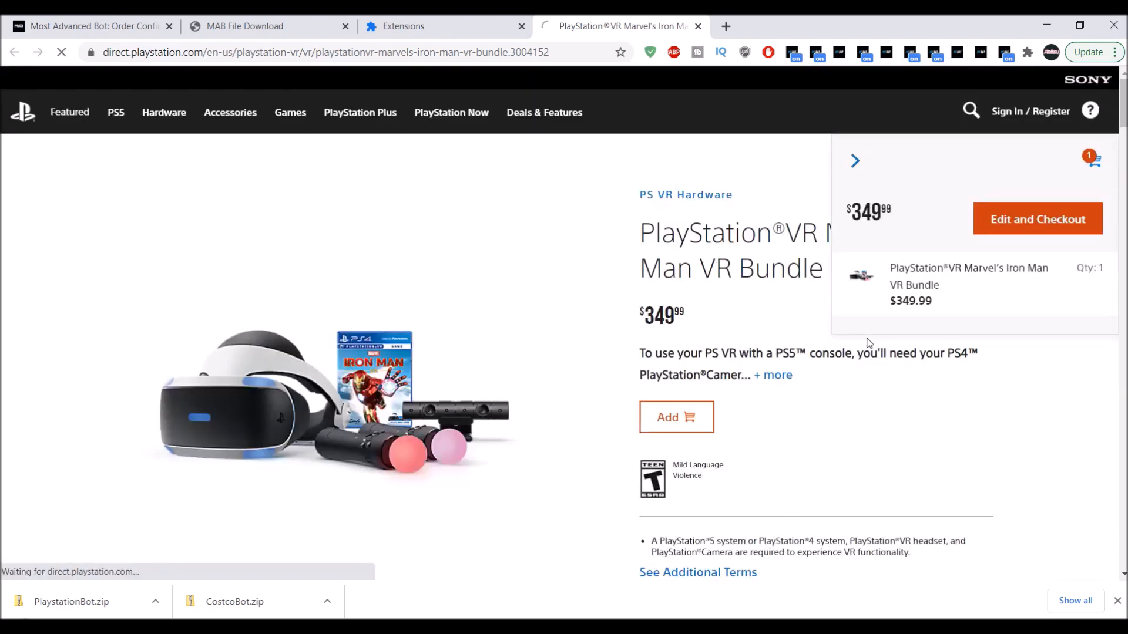
pyautogui.click(1037, 219)
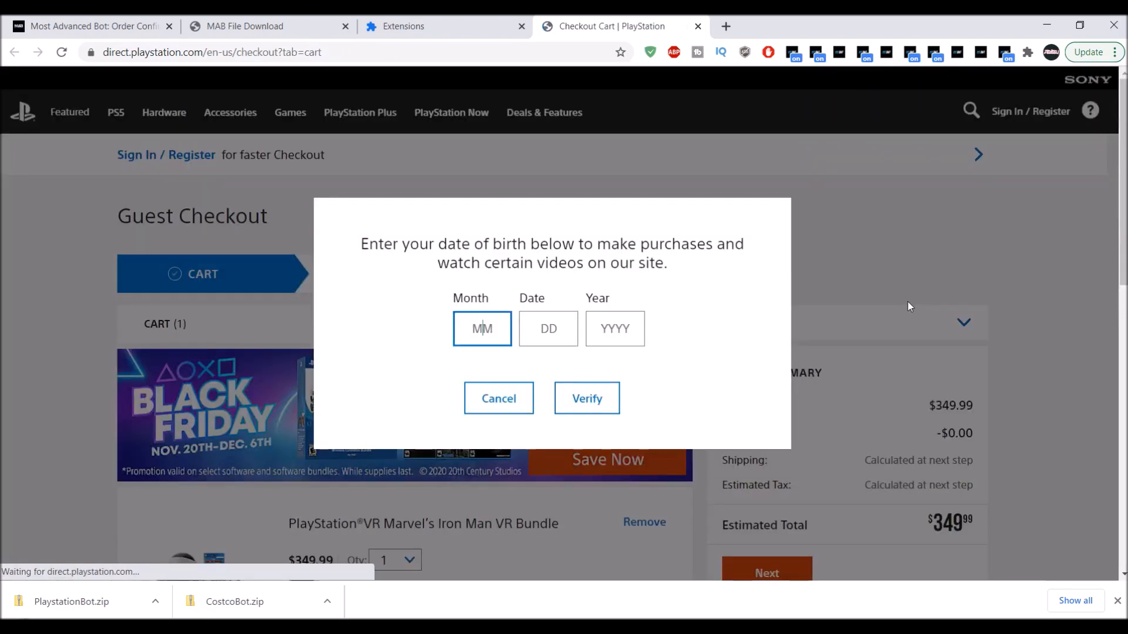
pyautogui.click(587, 399)
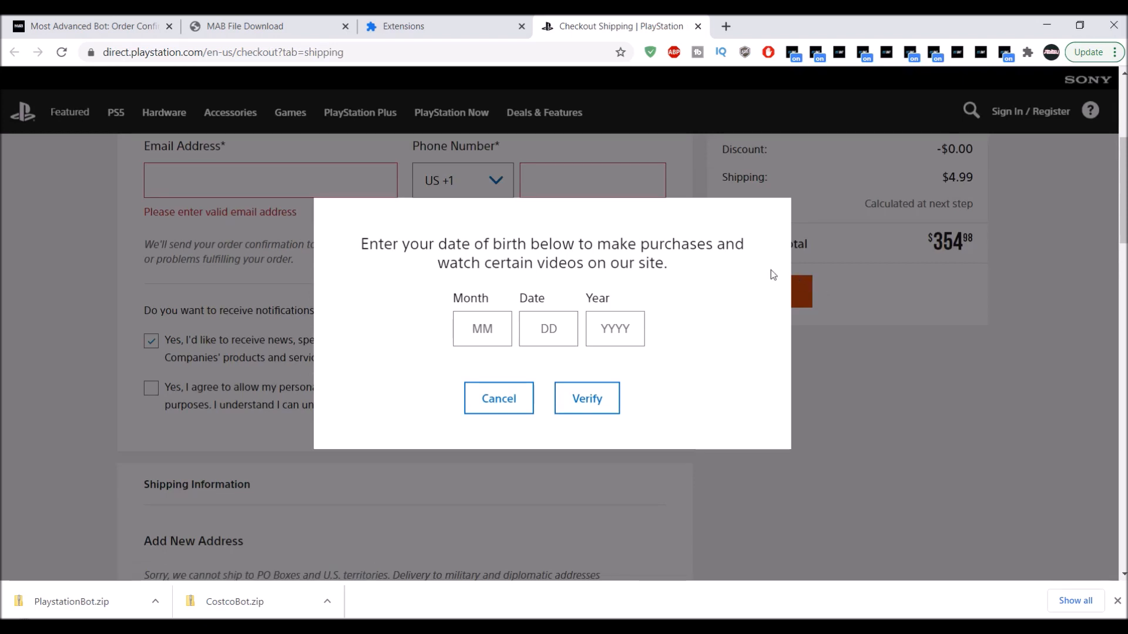
pyautogui.moveTo(715, 205)
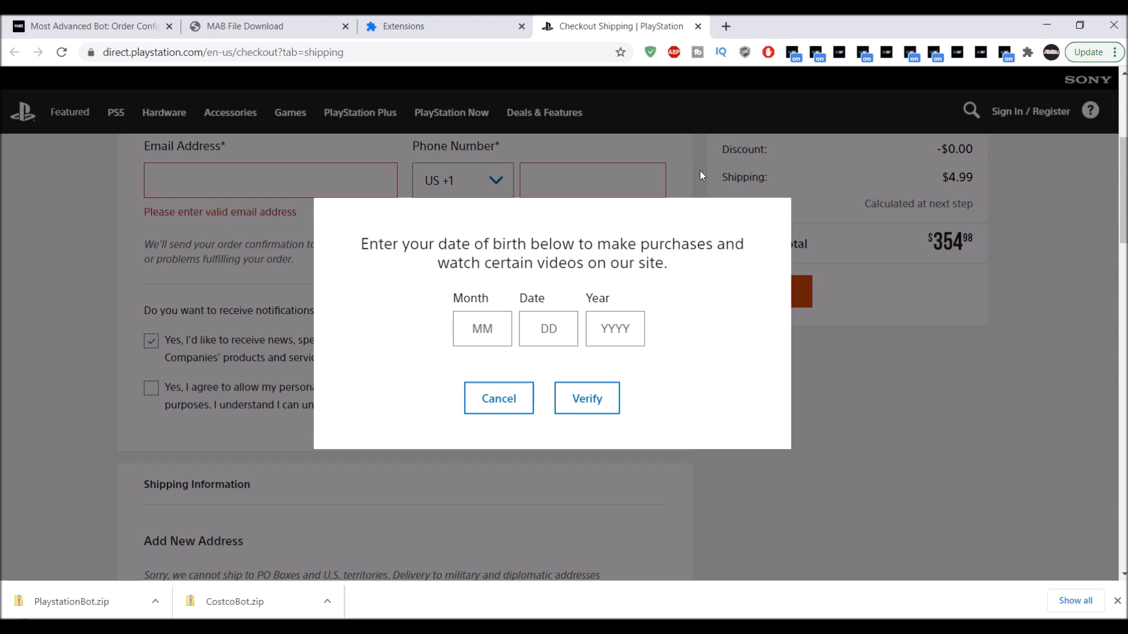
pyautogui.moveTo(747, 151)
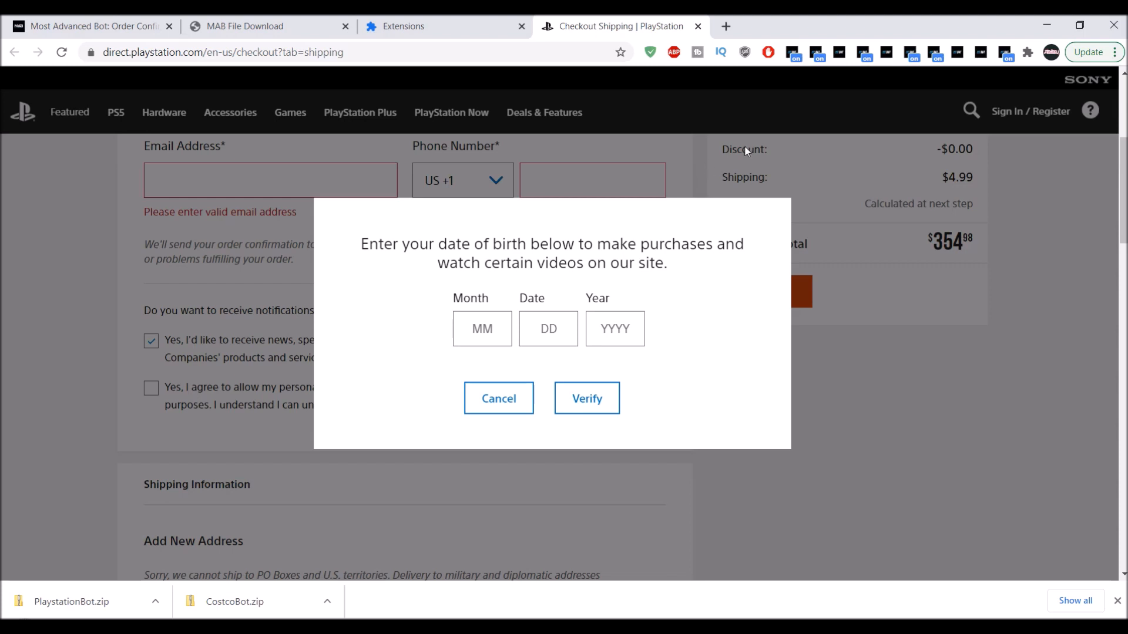
pyautogui.click(980, 52)
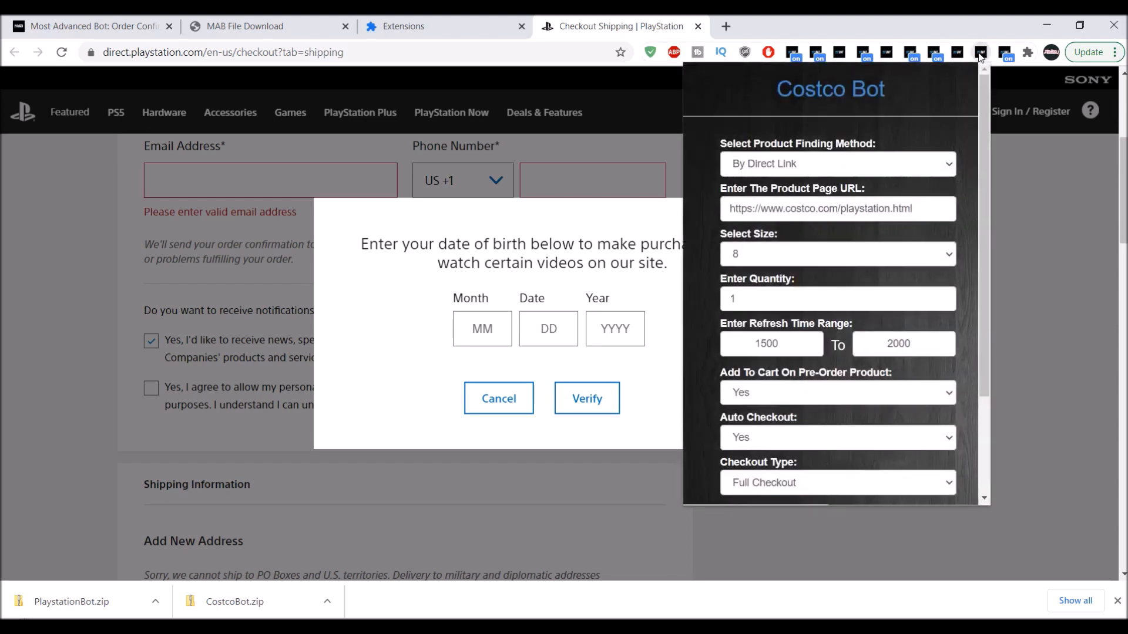
# Set Costco Bot's refresh range to 1–2 and start it, opening Costco's sign-in page.
pyautogui.scroll(-3)
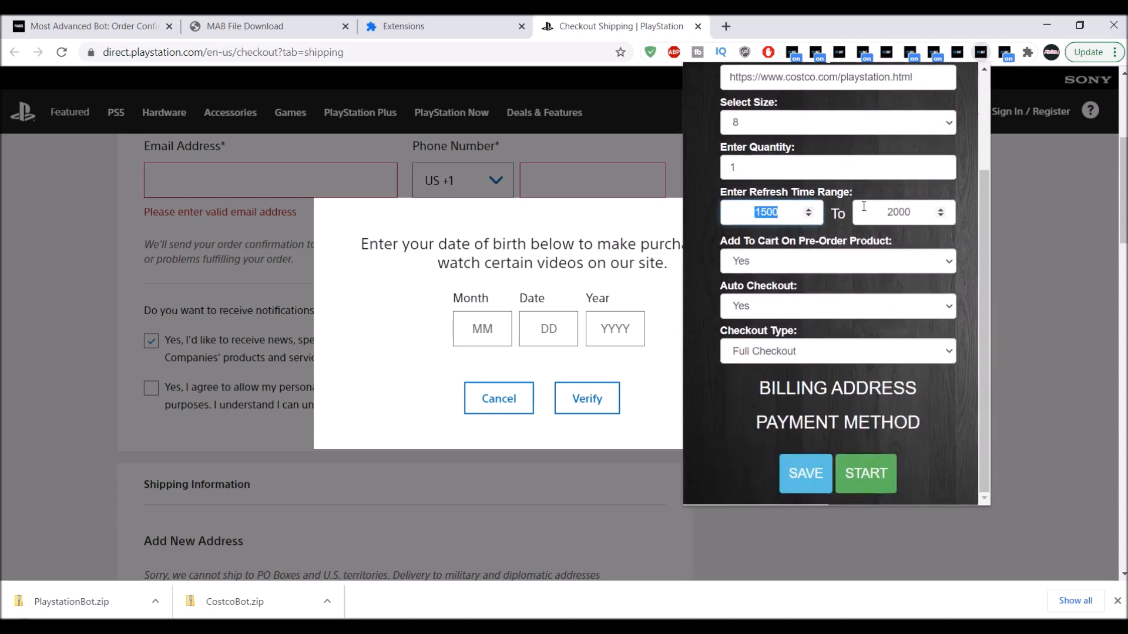
pyautogui.write('2')
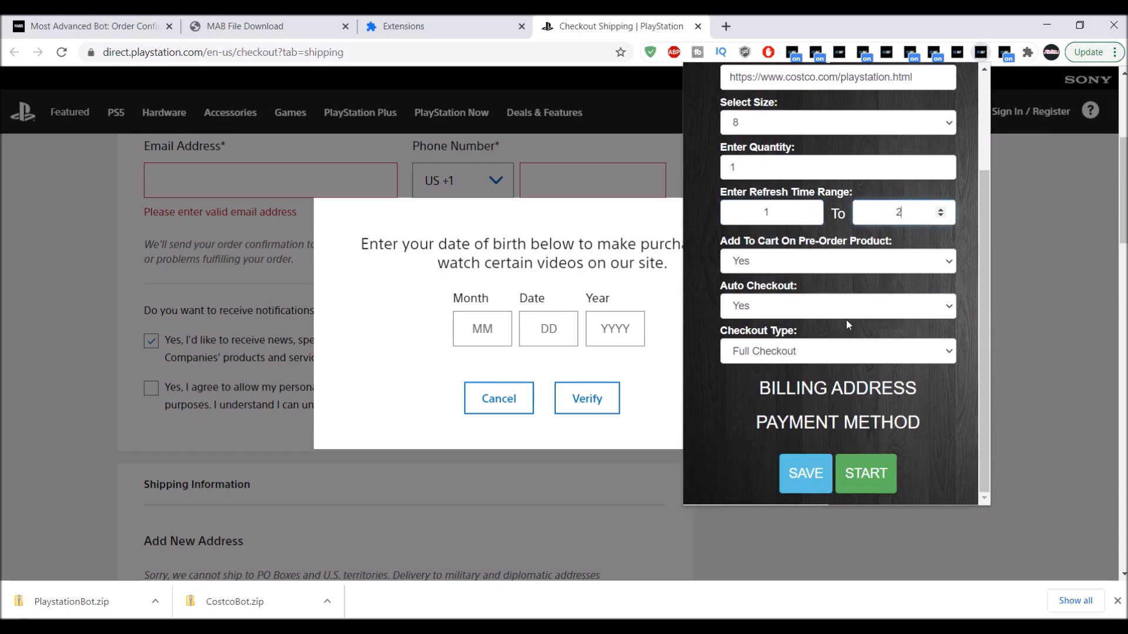
pyautogui.click(805, 473)
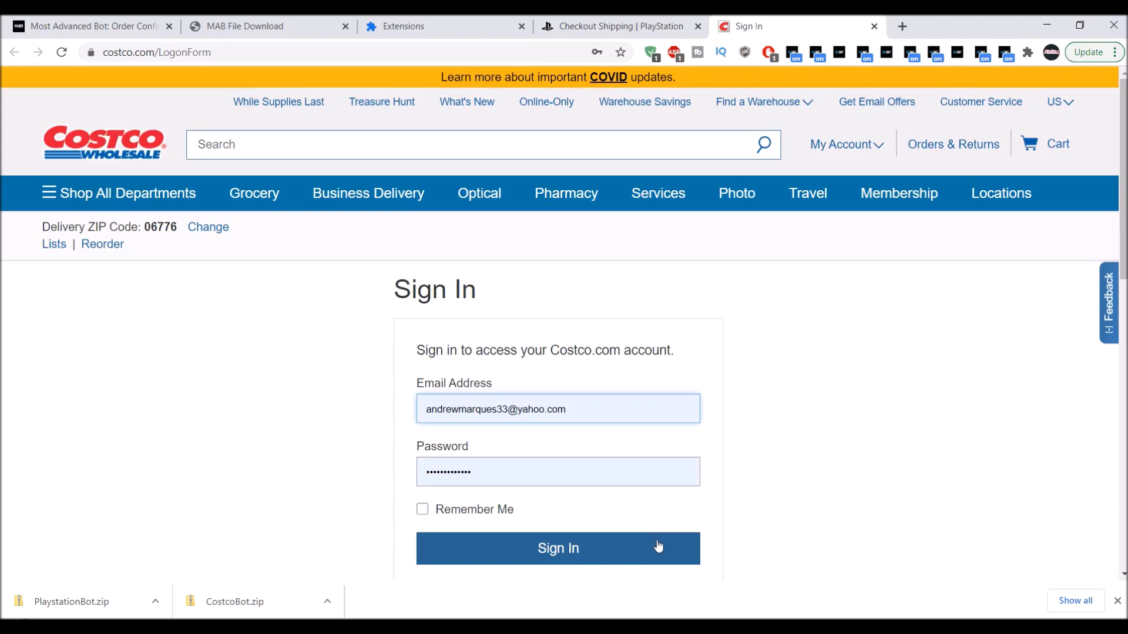
# Sign in to Costco reaching Add Membership Number, then return to the PlayStation checkout tab.
pyautogui.click(557, 549)
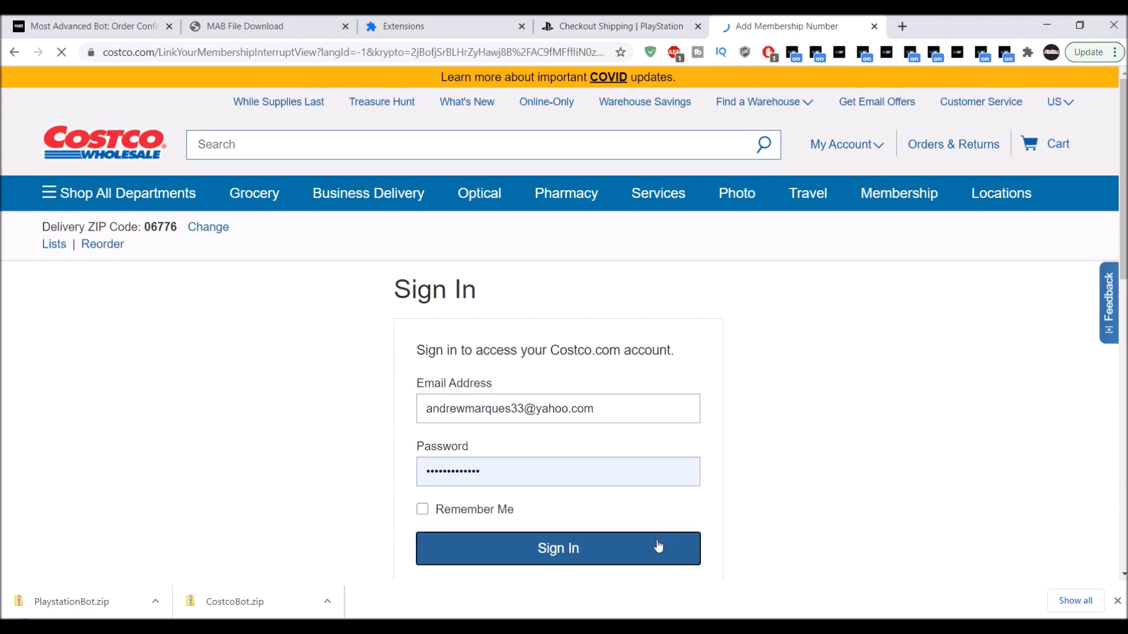
pyautogui.click(557, 549)
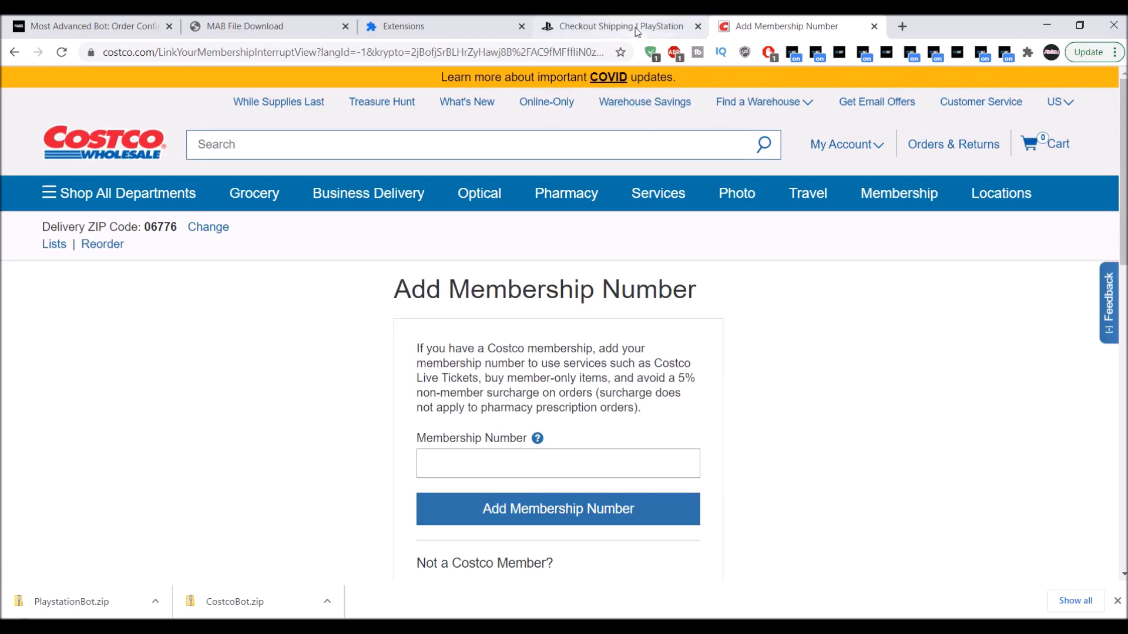
pyautogui.click(619, 26)
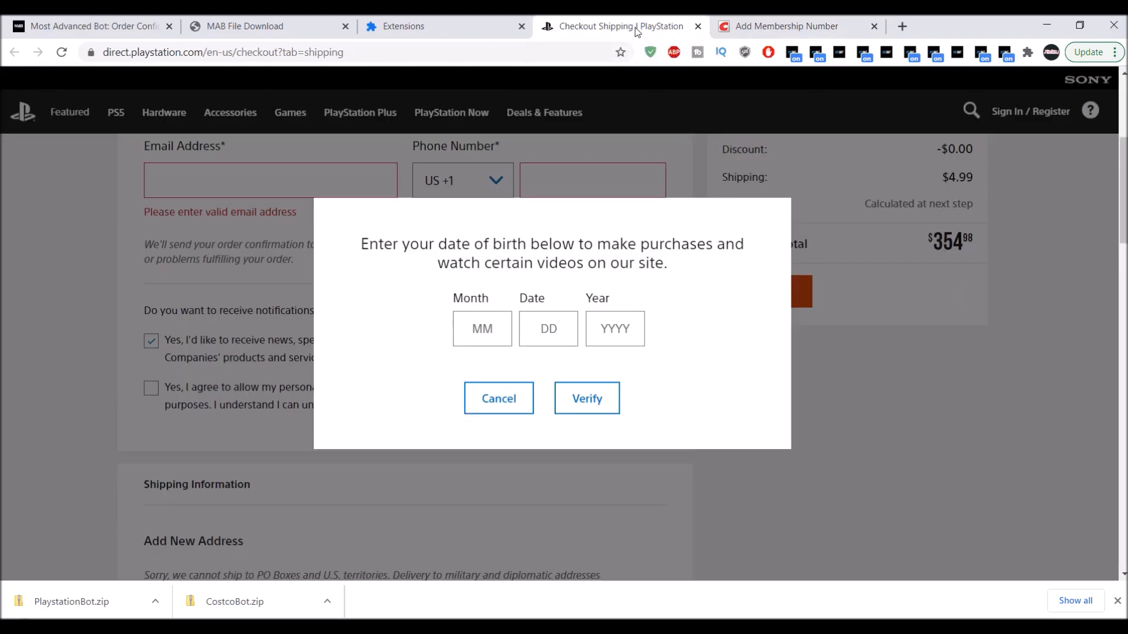